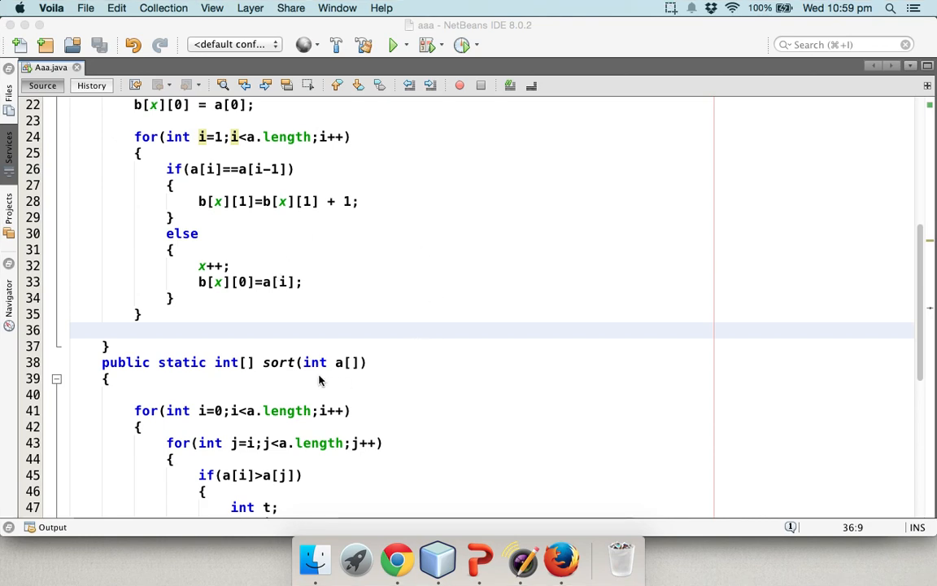
pyautogui.moveTo(480, 545)
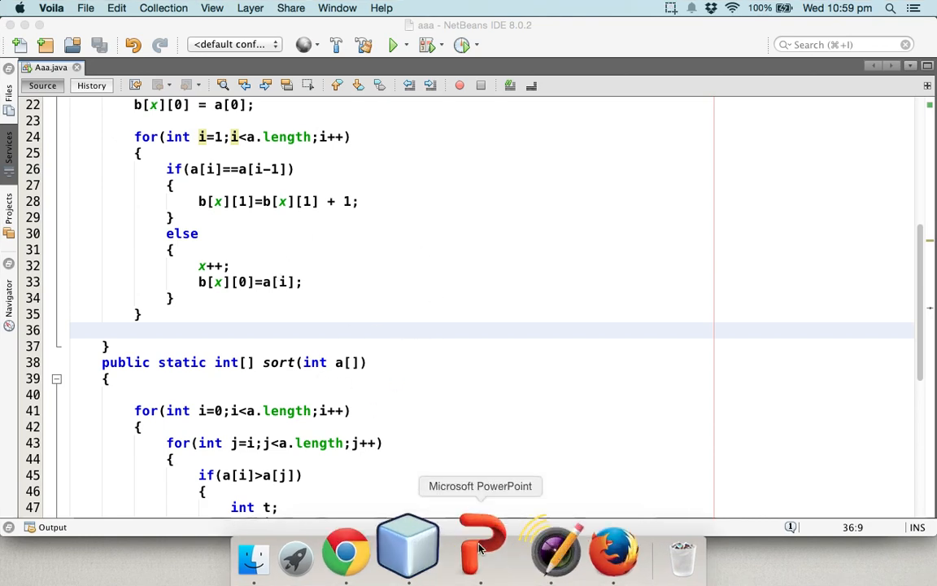
# Review the Steps slides on building a 2-D array of value-count pairs
pyautogui.click(480, 545)
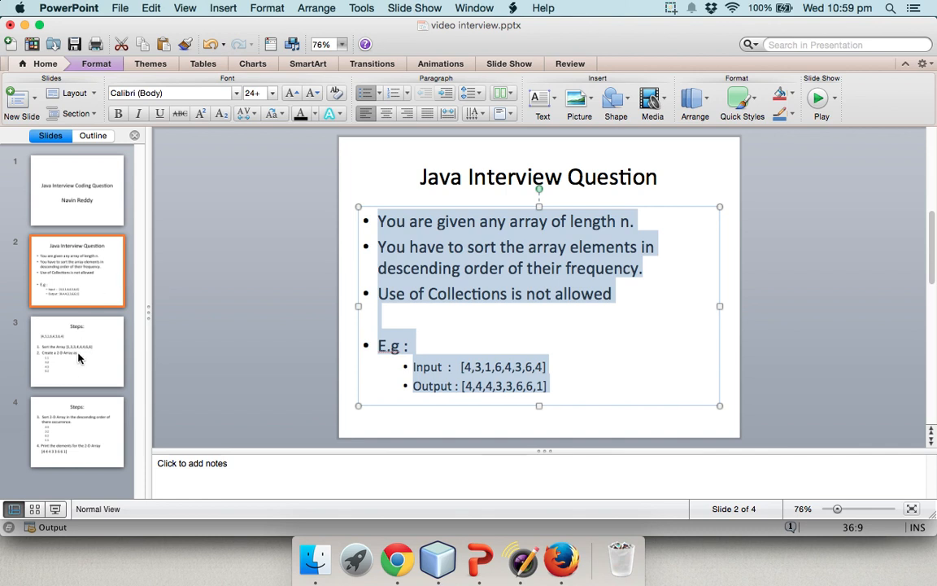
pyautogui.click(76, 351)
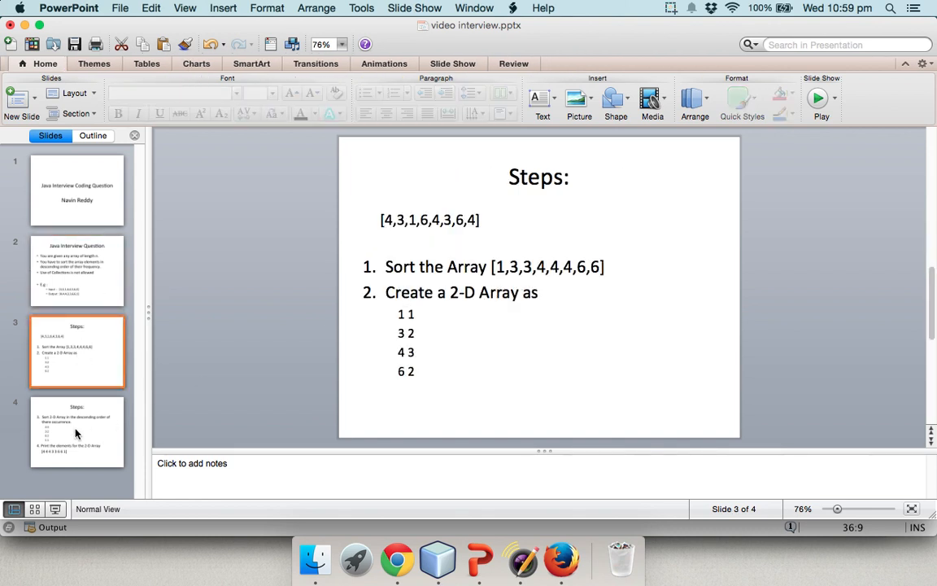
pyautogui.click(77, 431)
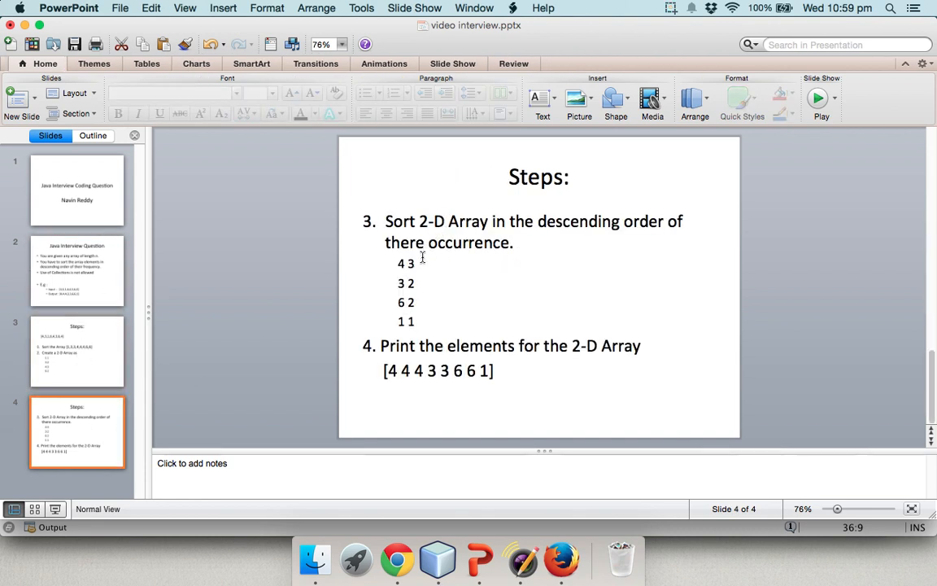
pyautogui.click(422, 221)
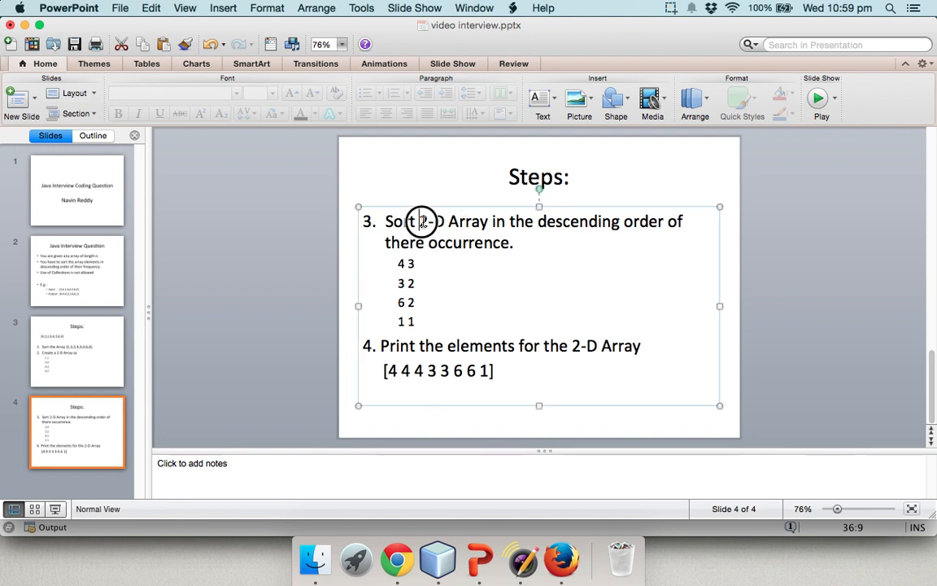
pyautogui.doubleClick(435, 220)
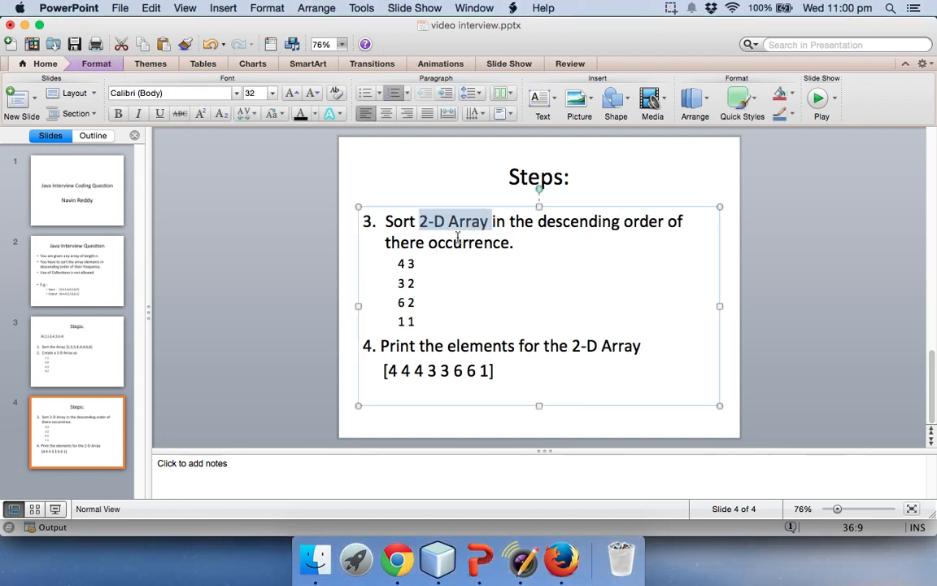
pyautogui.click(416, 262)
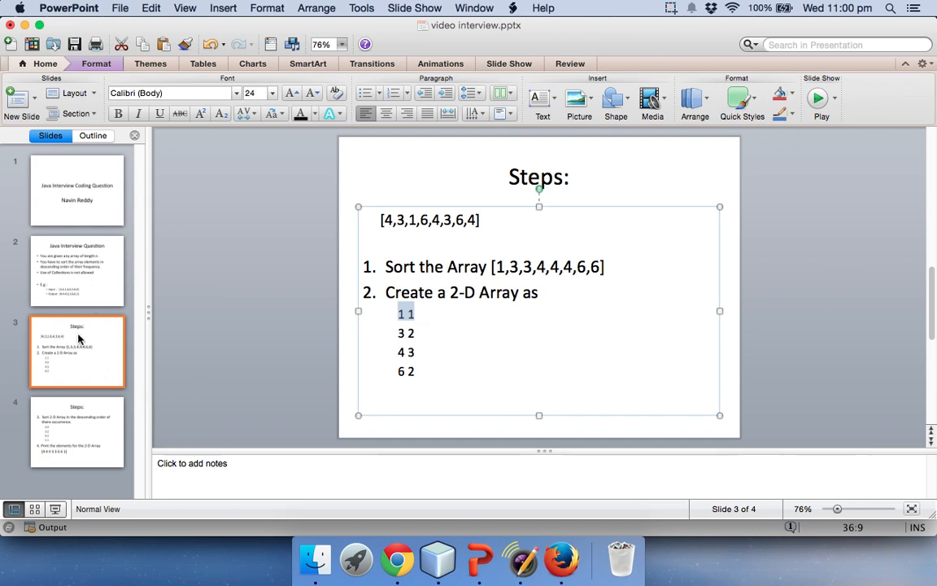
pyautogui.click(443, 536)
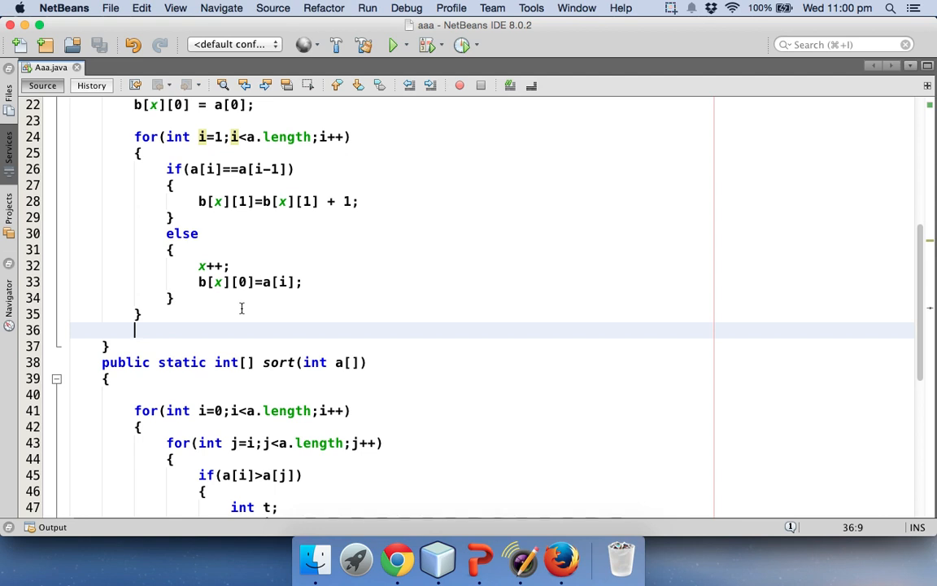
# Add x++; after the counting loop and b = sort(b); in main
pyautogui.write('x++;')
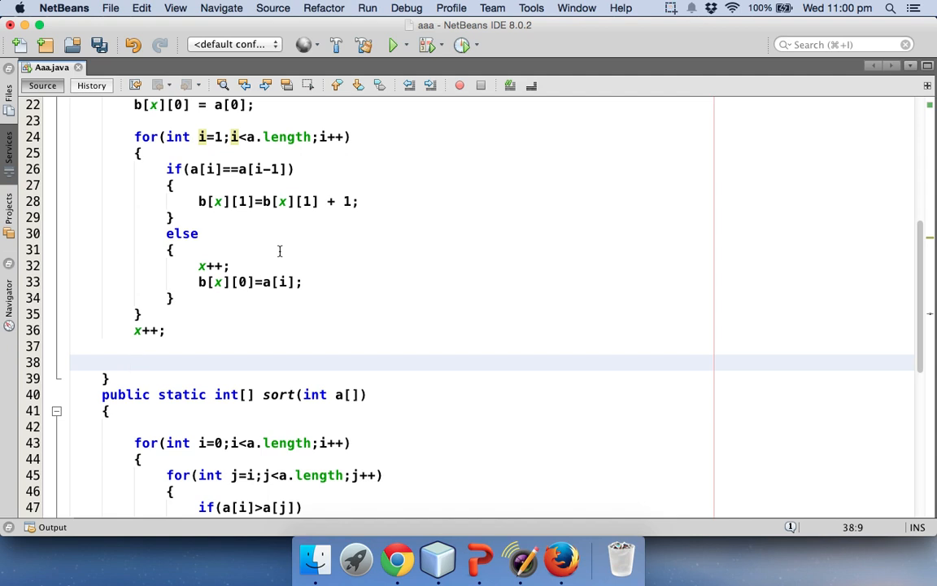
pyautogui.write('b = sort(')
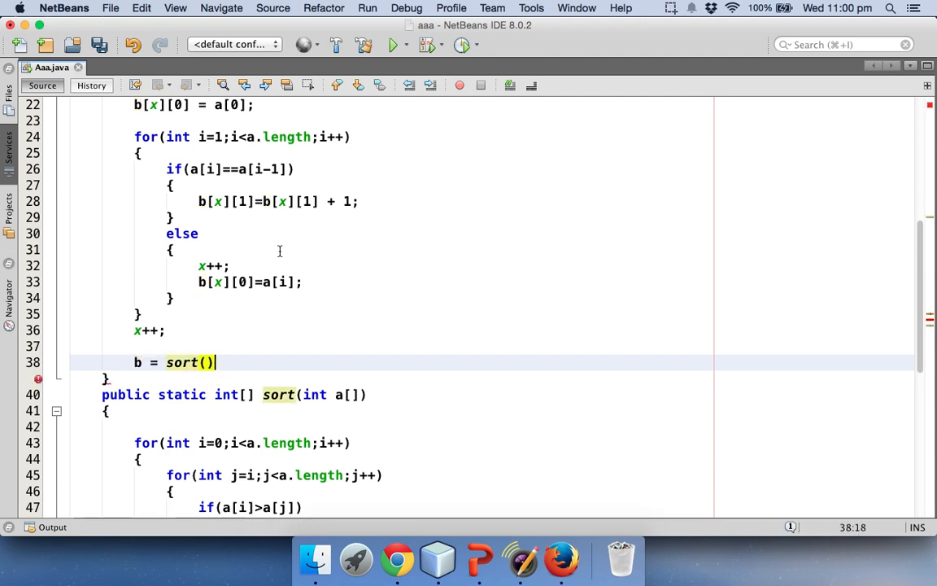
pyautogui.write('b);')
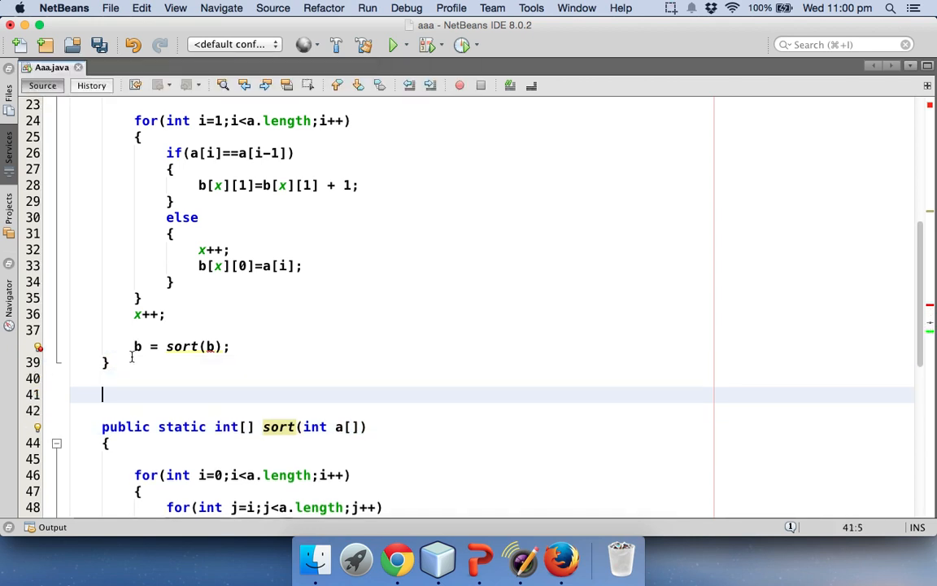
# Declare public static int[][] sort(int b[][]) with return b in its body
pyautogui.write('public stat')
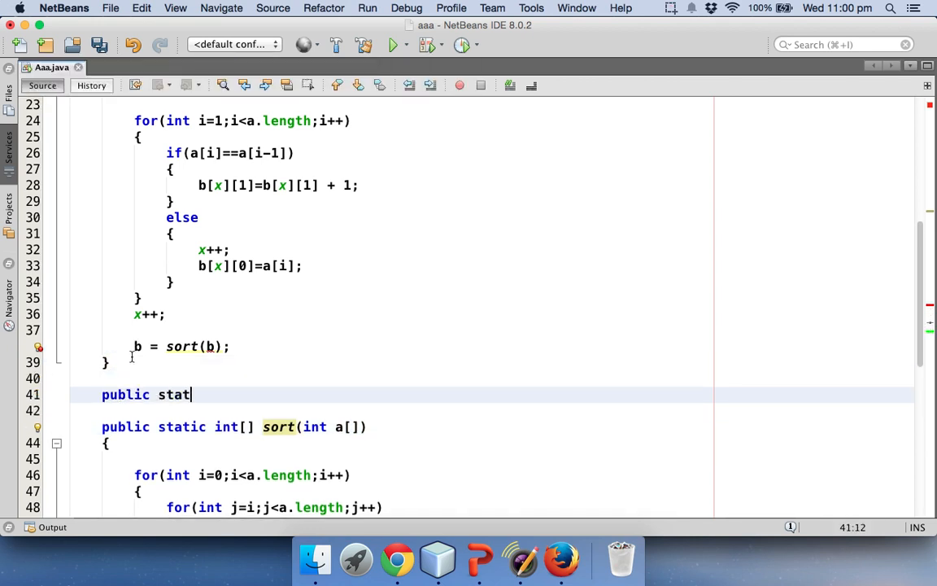
pyautogui.write('ic int[]')
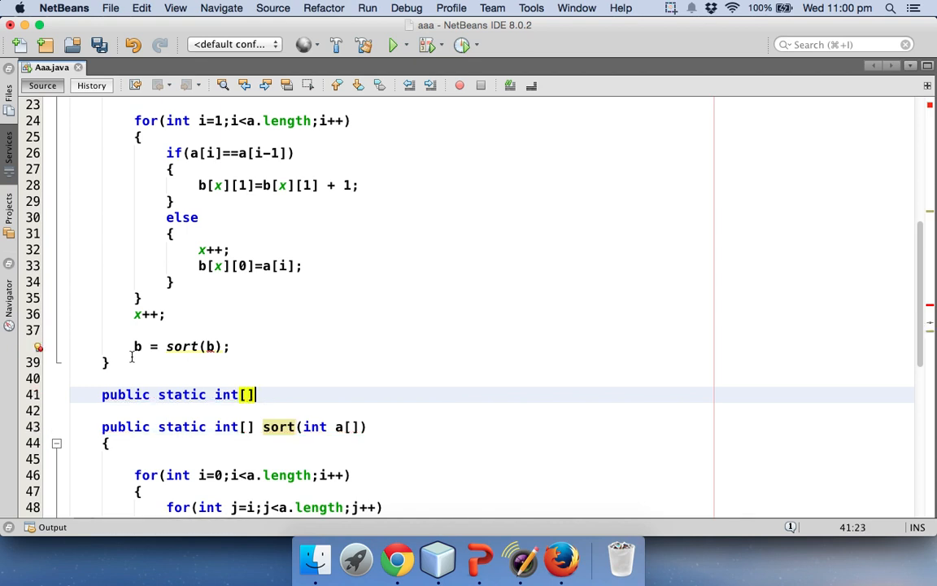
pyautogui.write('[]')
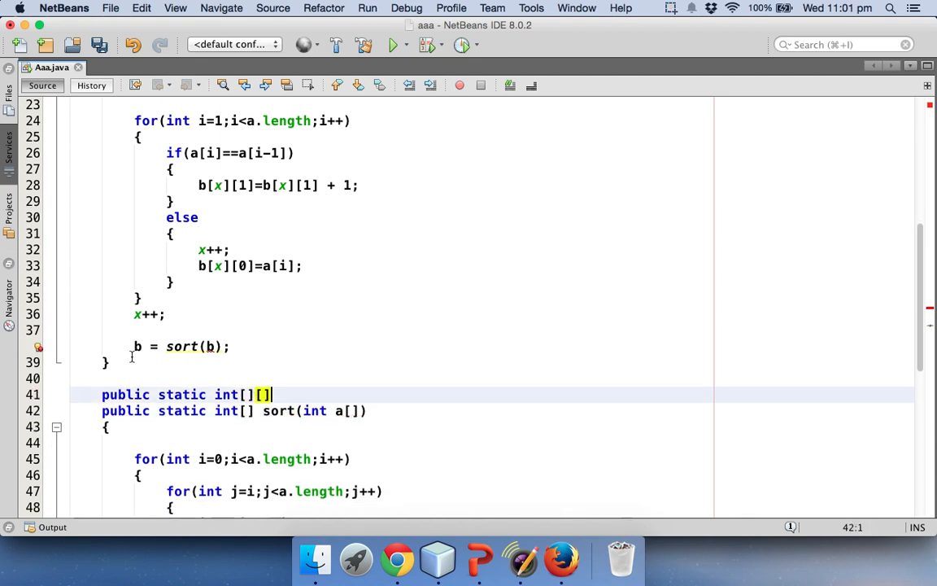
pyautogui.write('sort()')
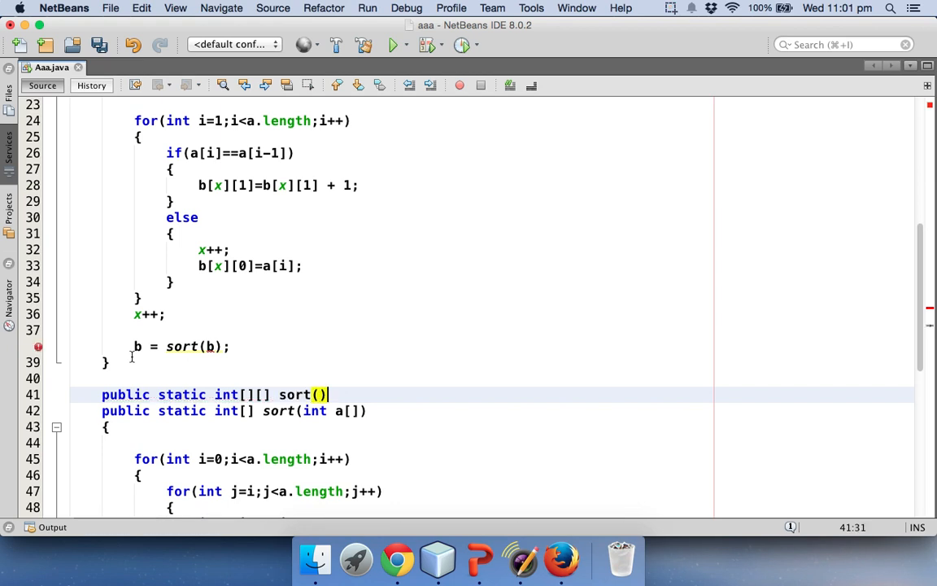
pyautogui.write('int b[][')
pyautogui.write('{')
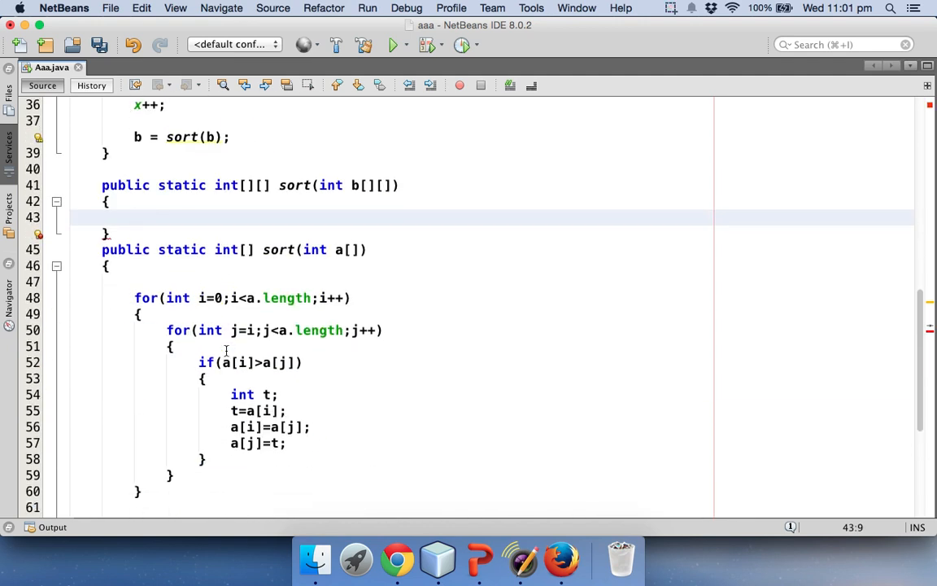
pyautogui.write('return b')
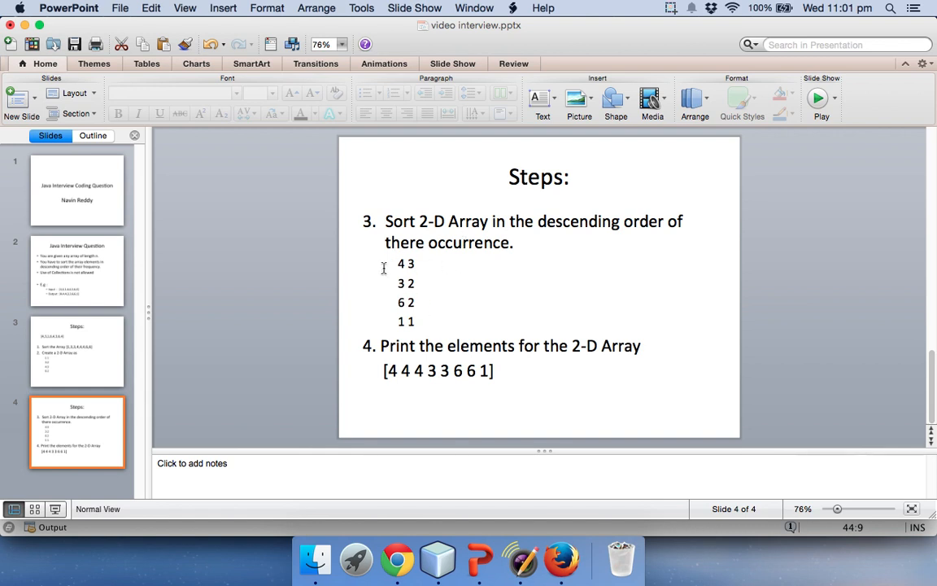
# Highlight the '1 1' pair among the descending-frequency pairs on slide 4
pyautogui.moveTo(398, 263); pyautogui.dragTo(414, 262)
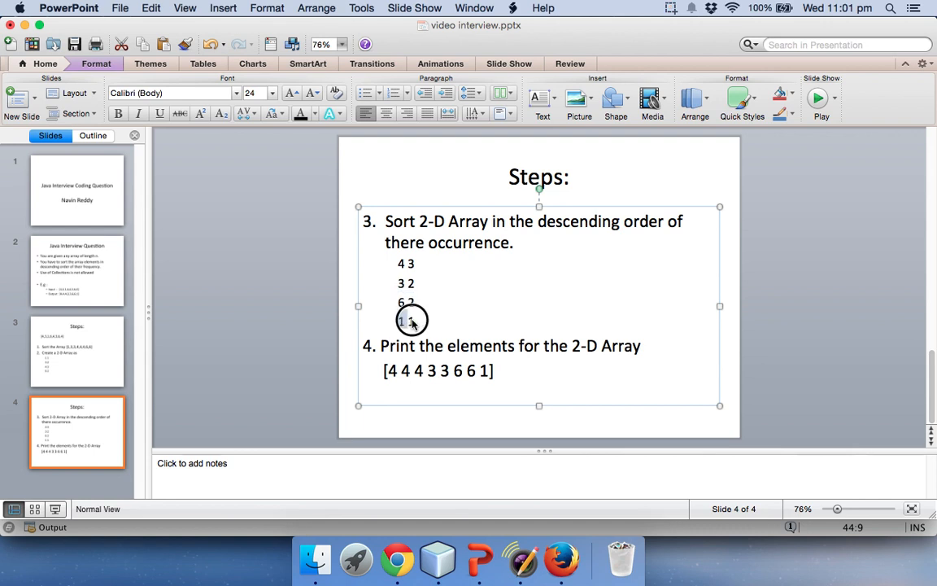
pyautogui.doubleClick(405, 320)
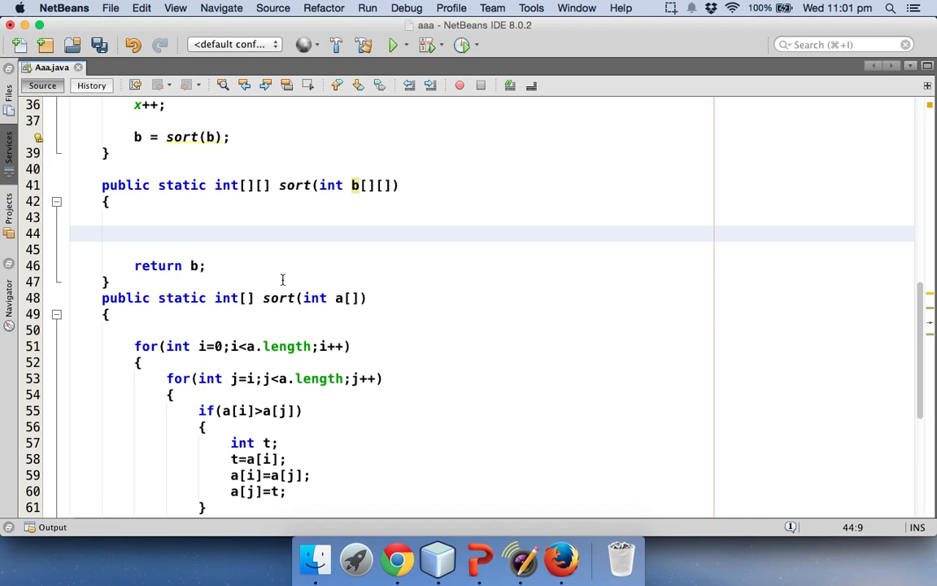
# Start the 2-D sort method body by typing int on line 44
pyautogui.click(134, 233)
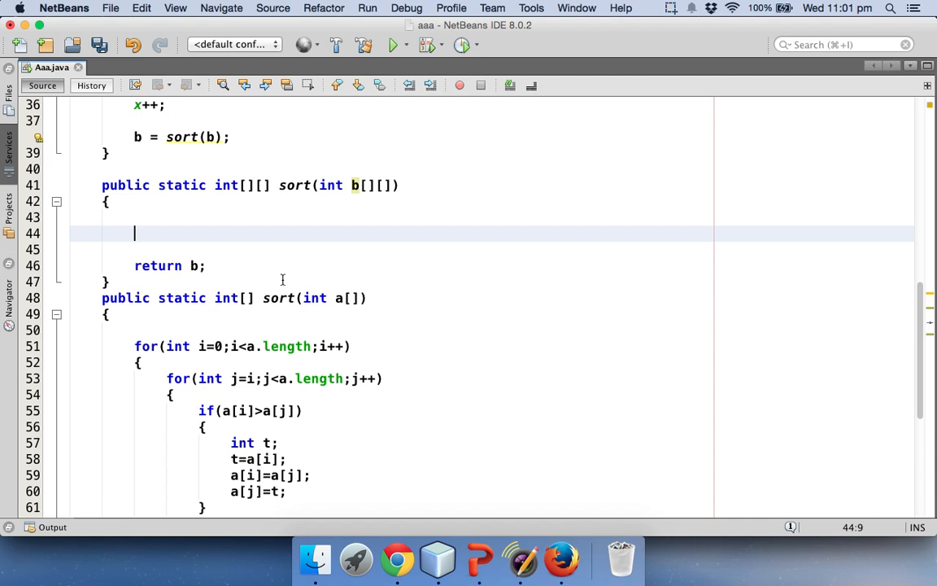
pyautogui.write('int')
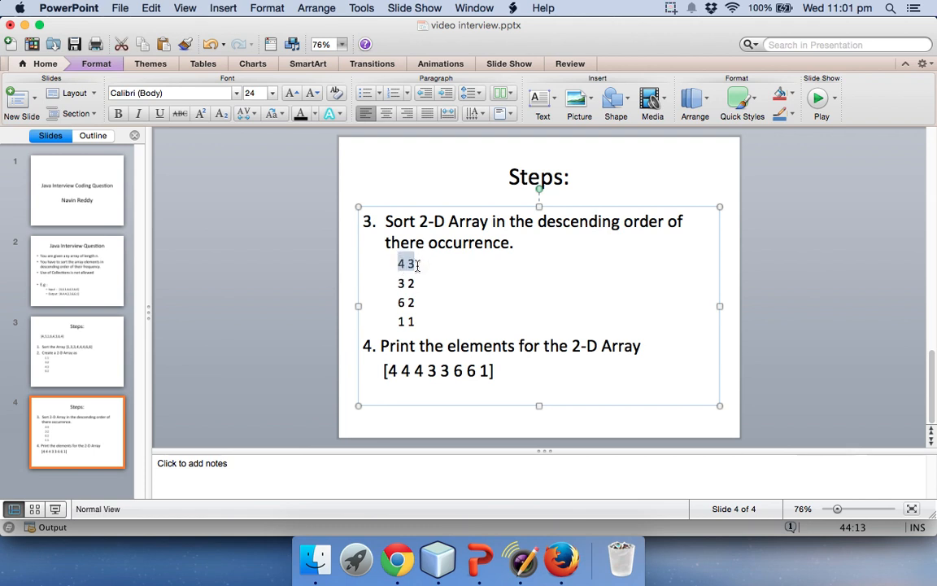
# Compare the input array on slide 3 with the '4 3' pair on slide 4
pyautogui.click(77, 350)
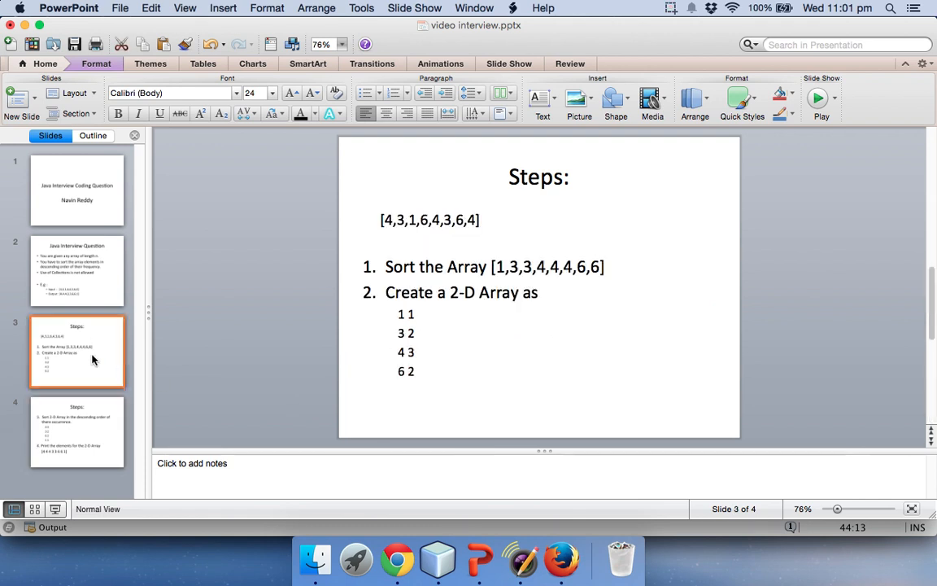
pyautogui.click(386, 219)
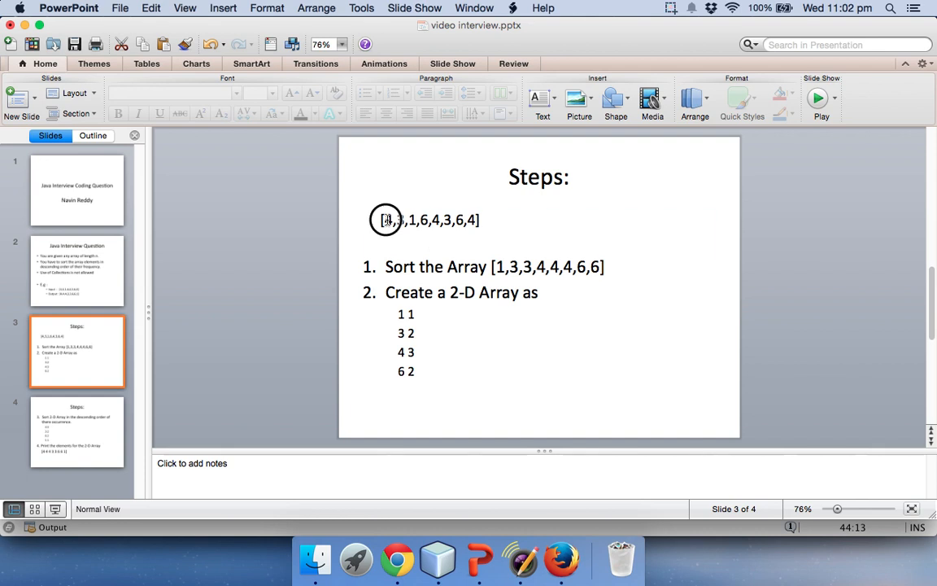
pyautogui.click(386, 220)
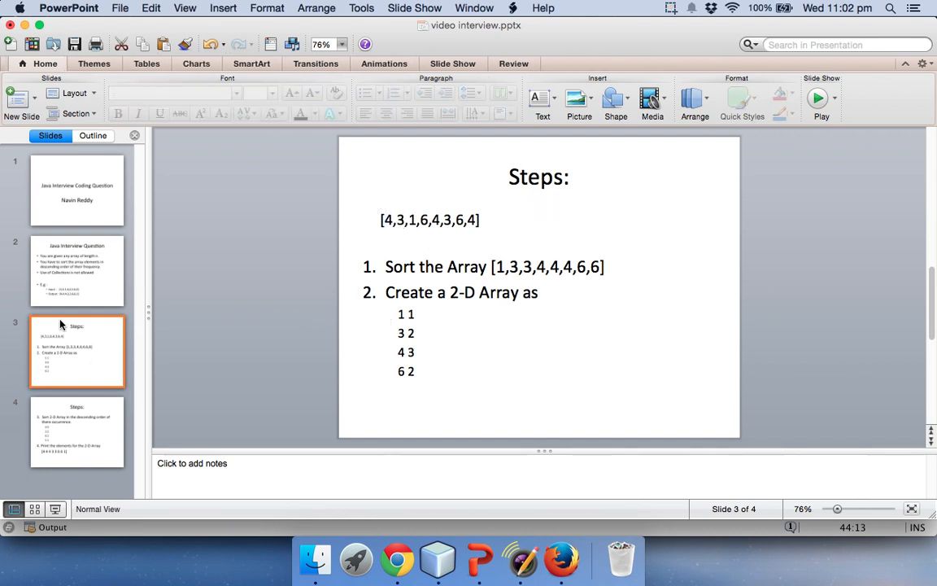
pyautogui.click(77, 431)
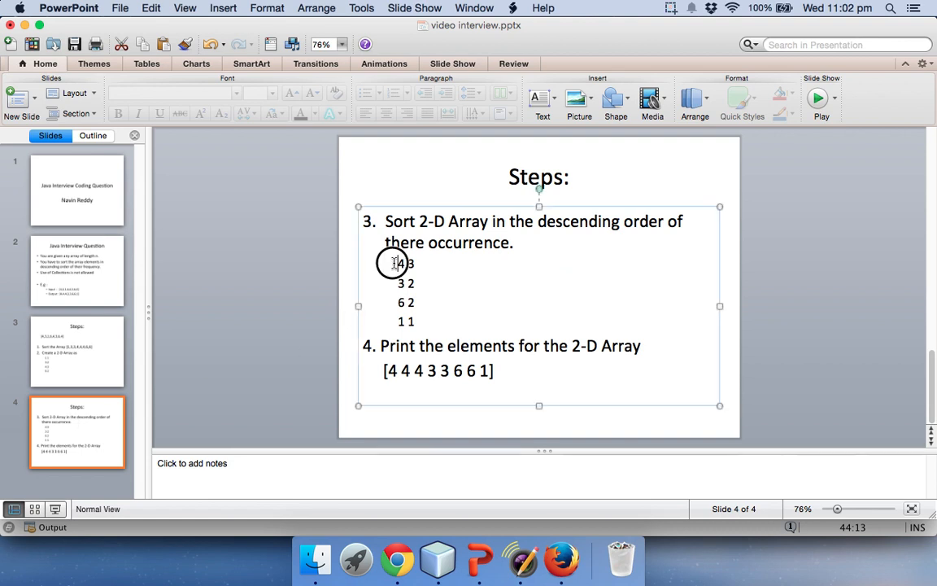
pyautogui.click(398, 263)
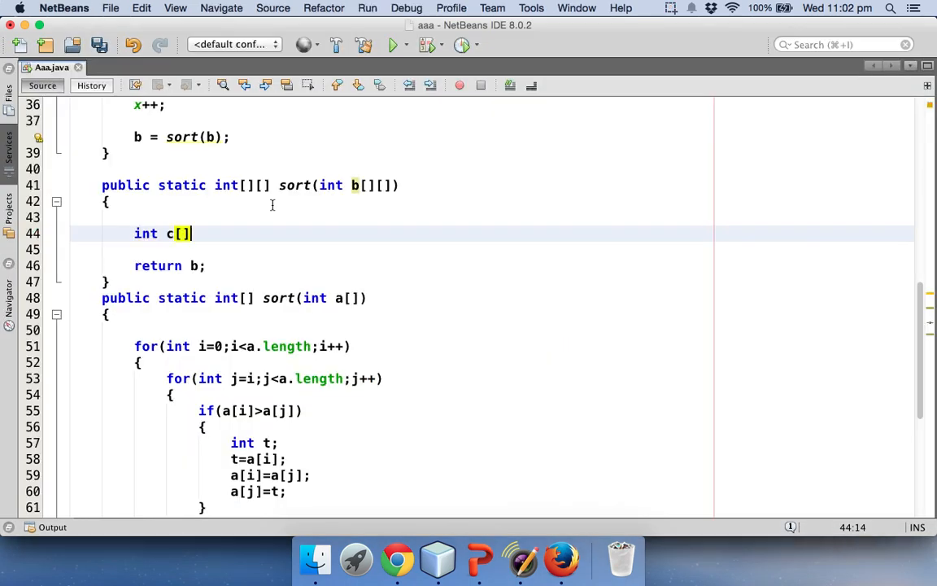
# Declare the temporary array int c[] = new int[2] in the sort method
pyautogui.write('=')
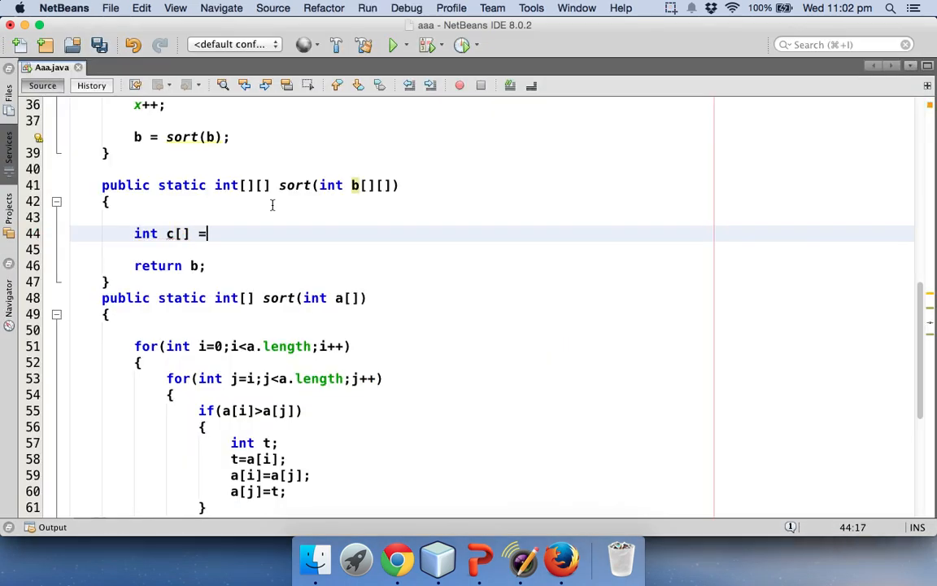
pyautogui.write('new in')
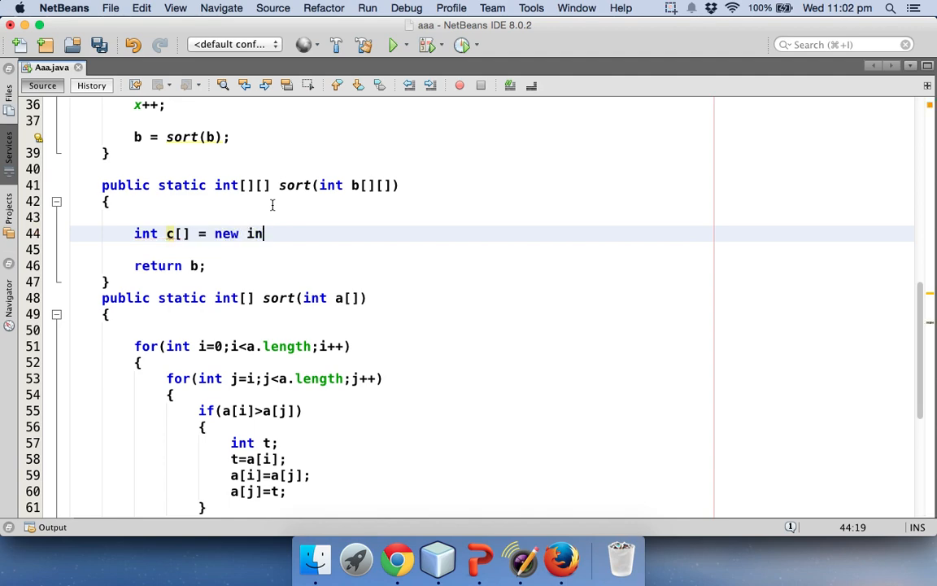
pyautogui.write('t[2];')
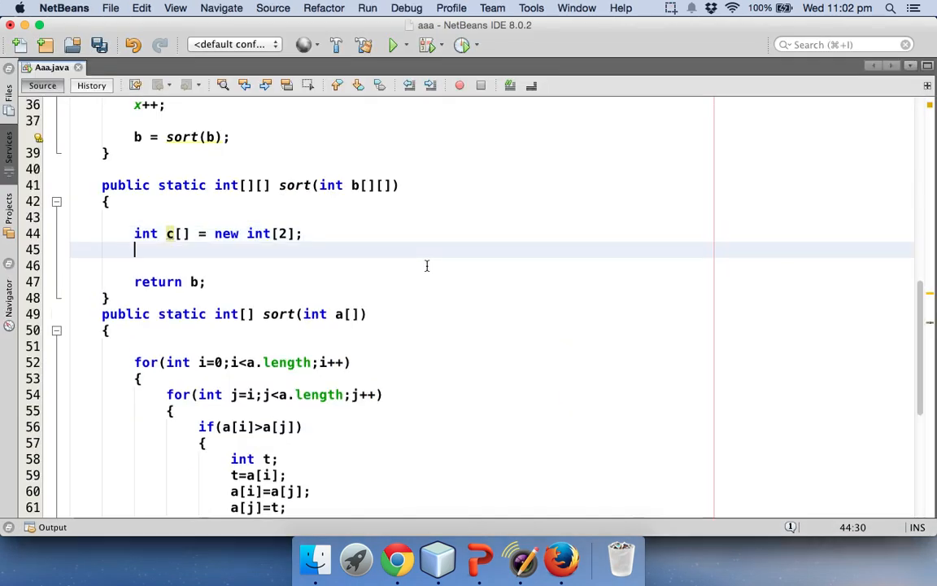
# Add nested loops: i from 0 below x, and j from i below x
pyautogui.write('for')
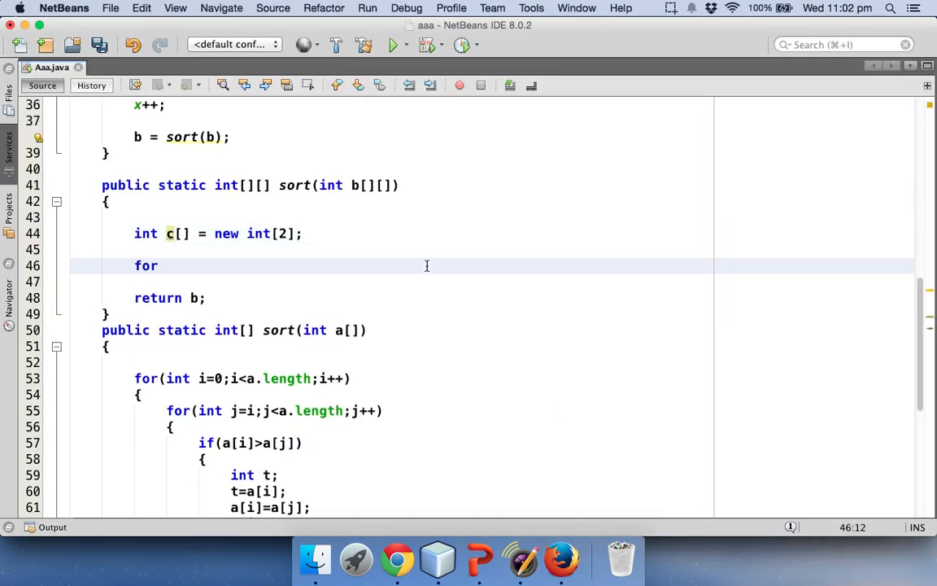
pyautogui.write('(int i)')
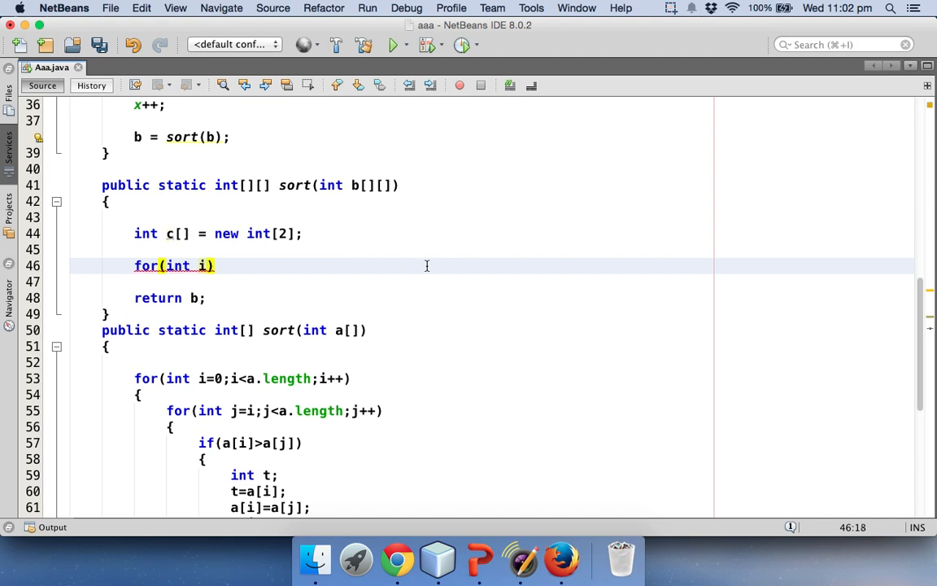
pyautogui.write('=0;i')
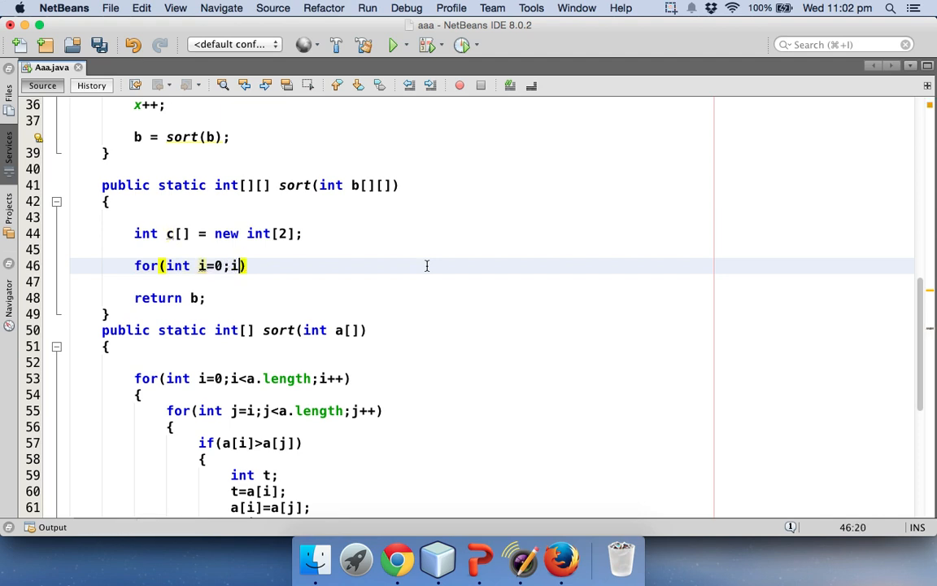
pyautogui.write('<x')
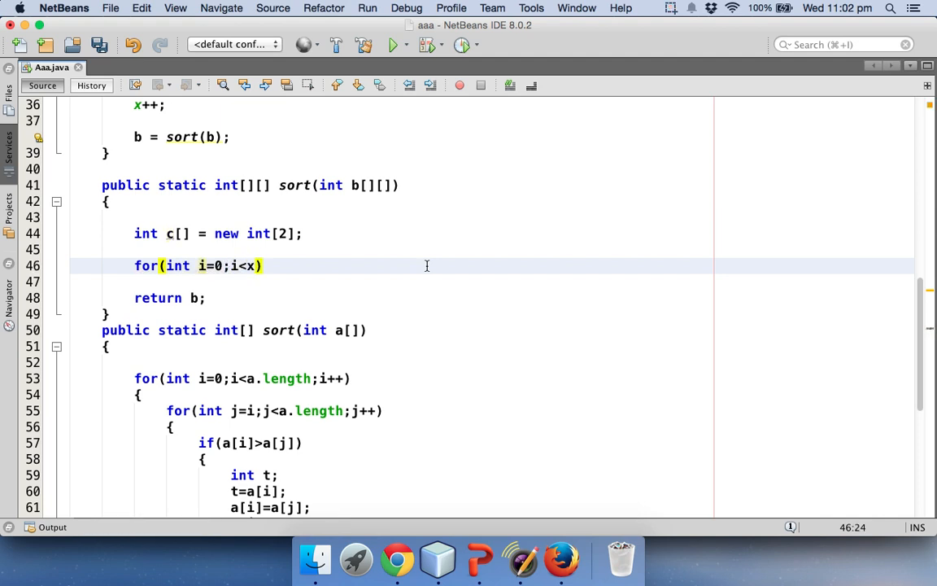
pyautogui.write(';i++')
pyautogui.write('{')
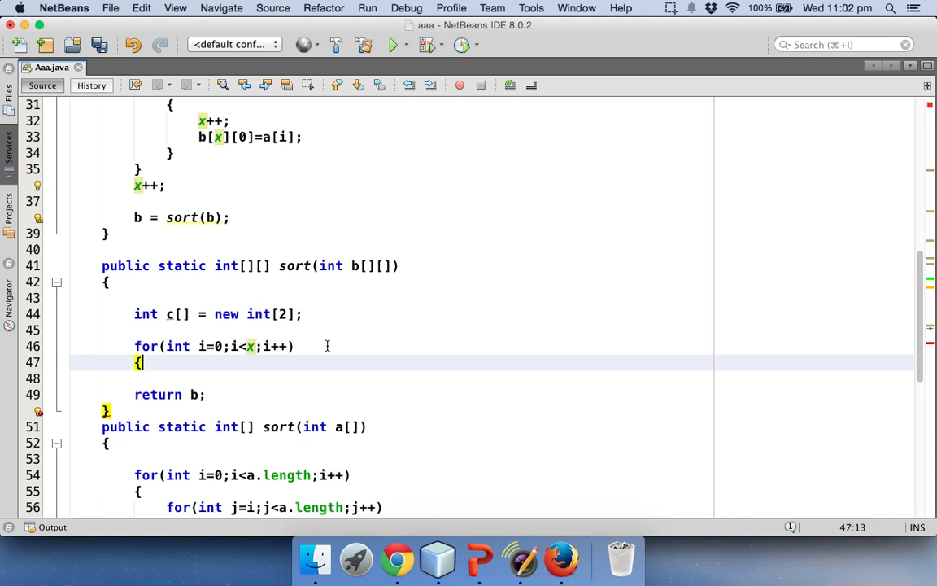
pyautogui.write('for(')
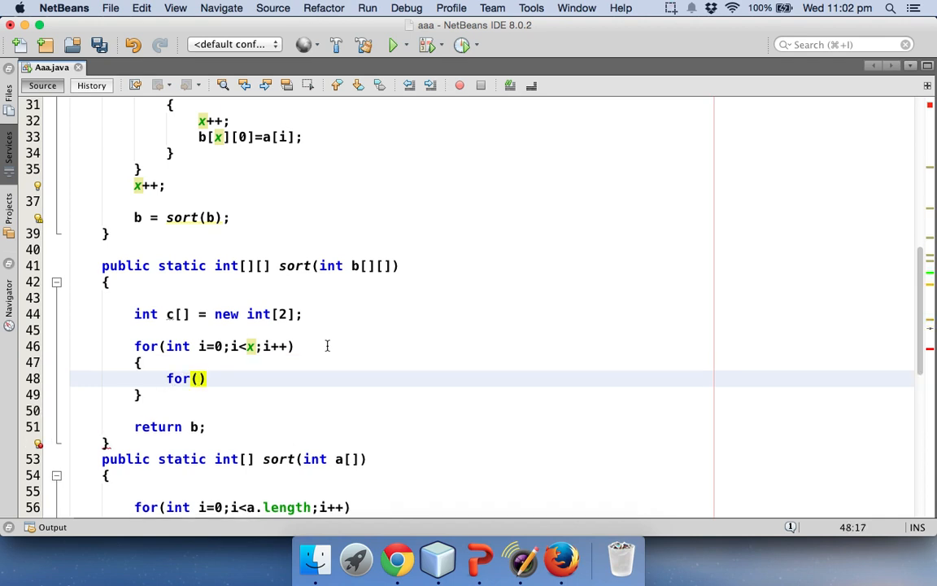
pyautogui.write('int j')
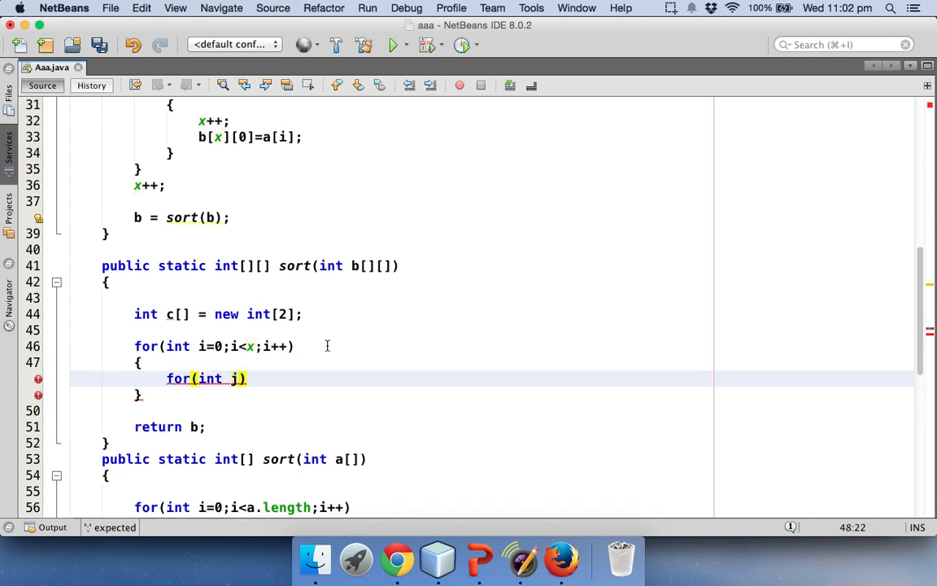
pyautogui.write('=i;j<')
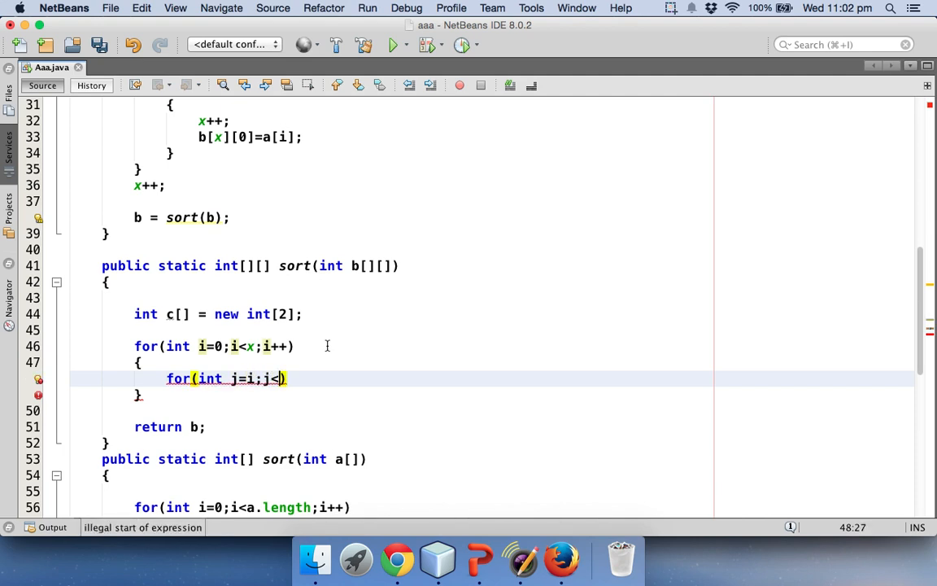
pyautogui.write('x;j++')
pyautogui.write('if)_')
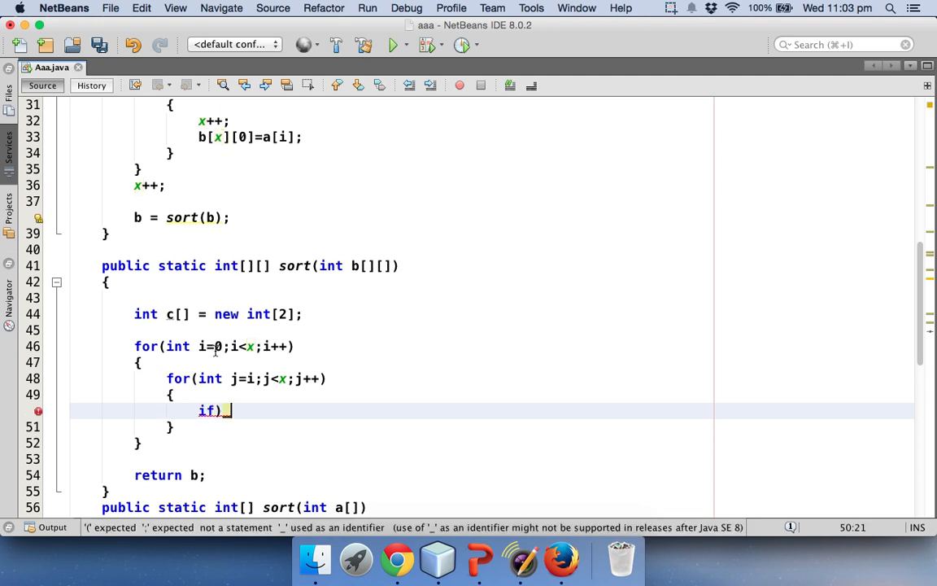
pyautogui.write('(')
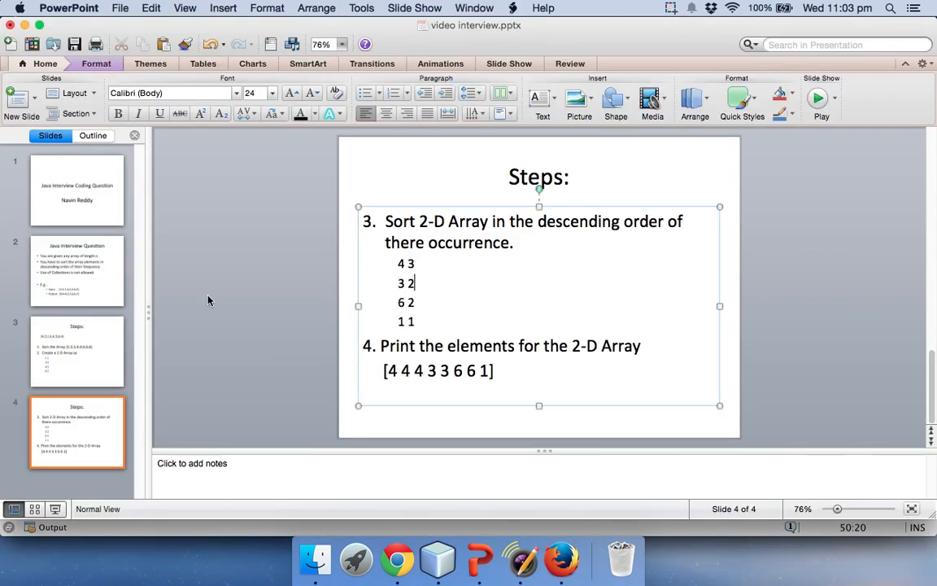
pyautogui.click(77, 350)
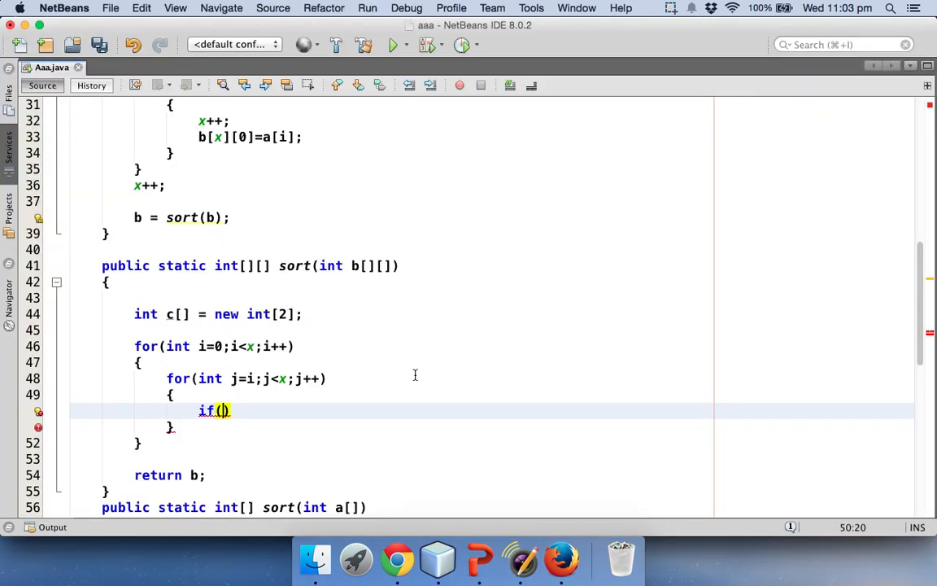
# Write if(b[i][1] < b[j][1]) in the inner loop and begin the c = assignment
pyautogui.write('b[][]')
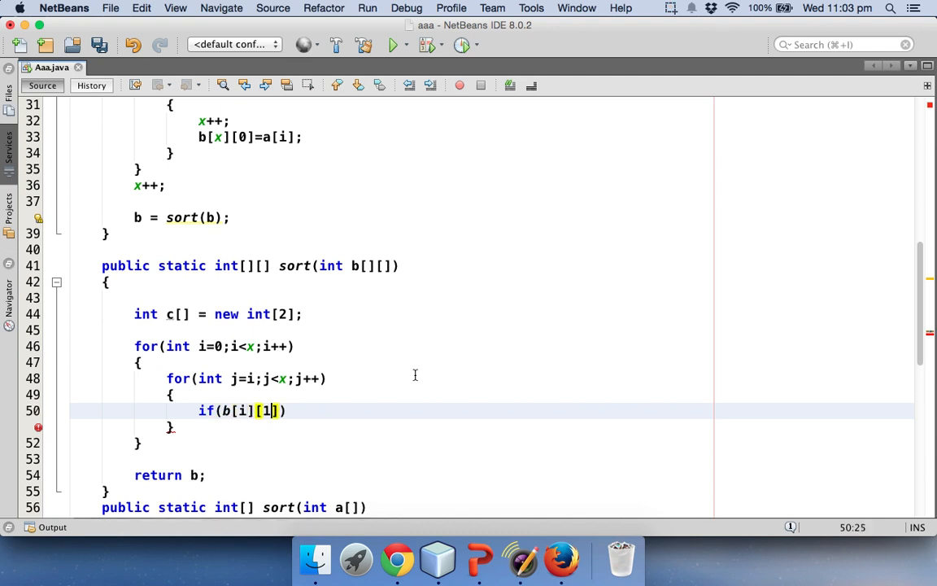
pyautogui.write('<')
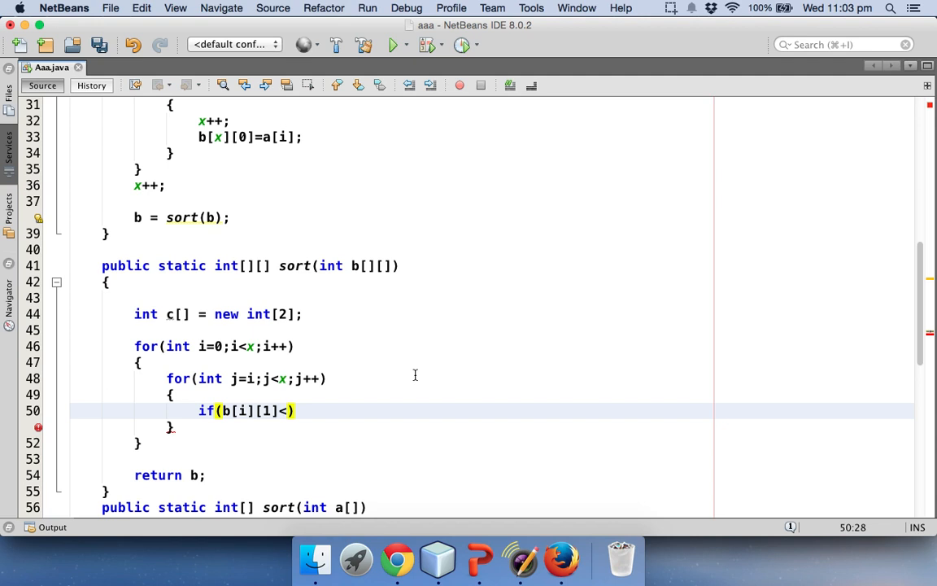
pyautogui.write('b[][]')
pyautogui.write('{')
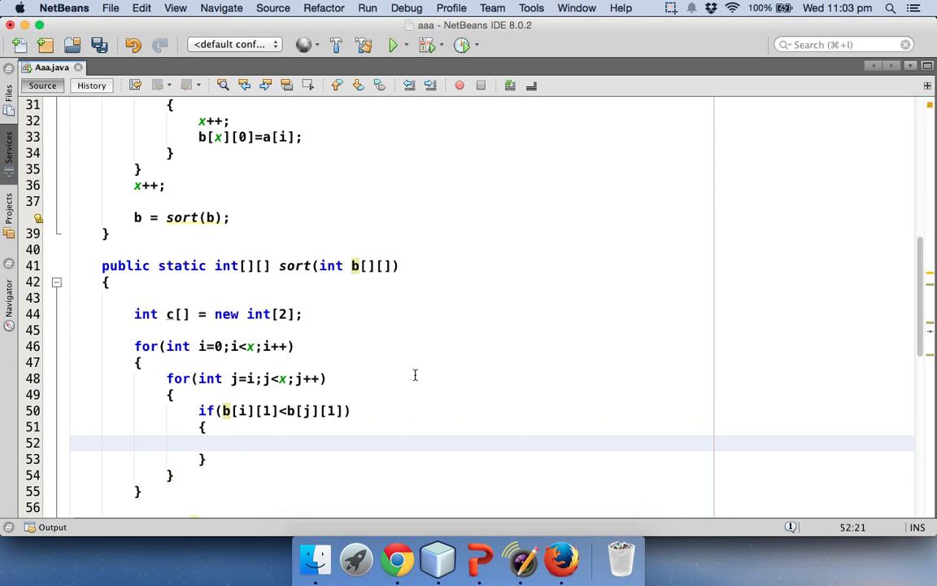
pyautogui.write('c =')
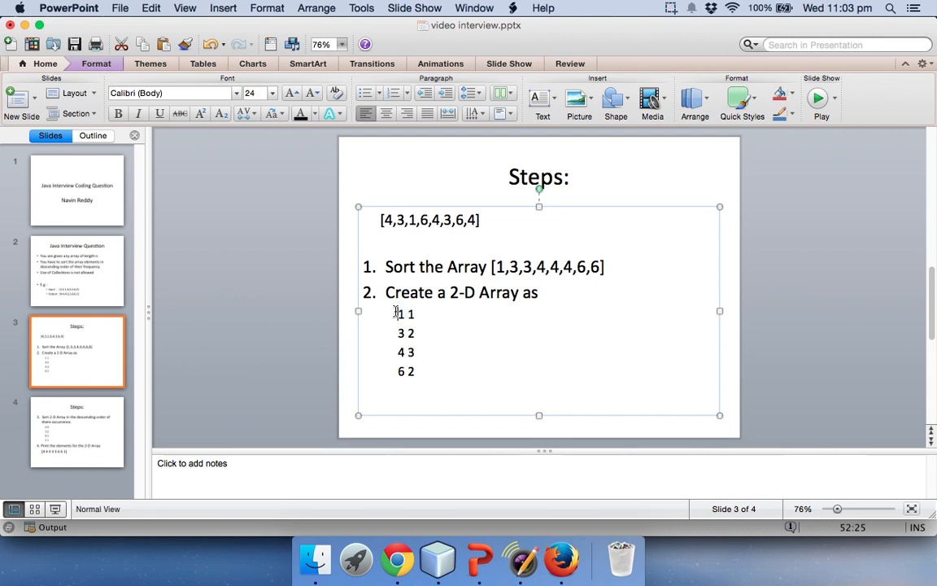
pyautogui.doubleClick(400, 333)
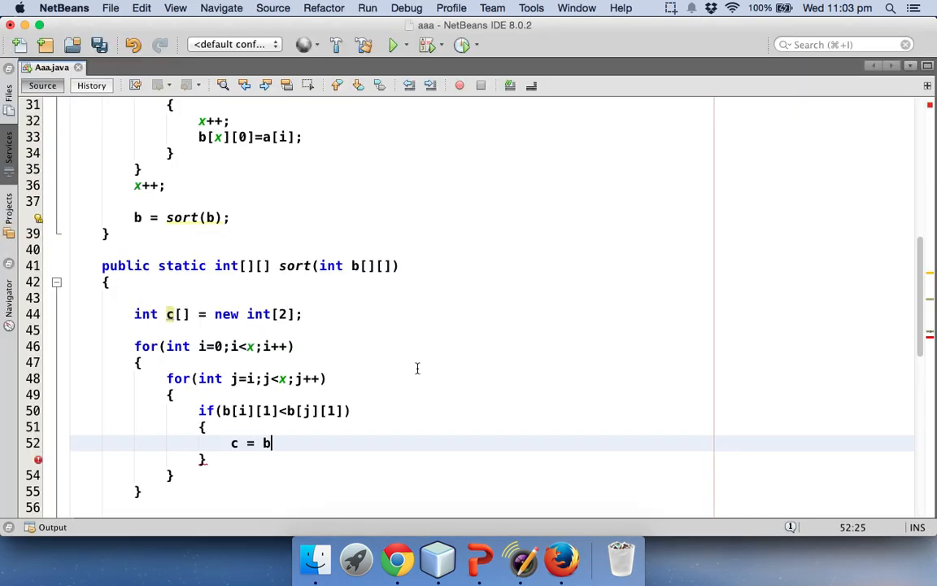
# Complete the row swap c = b[i]; b[i] = b[j]; b[j] = c; inside the if
pyautogui.write('[i]')
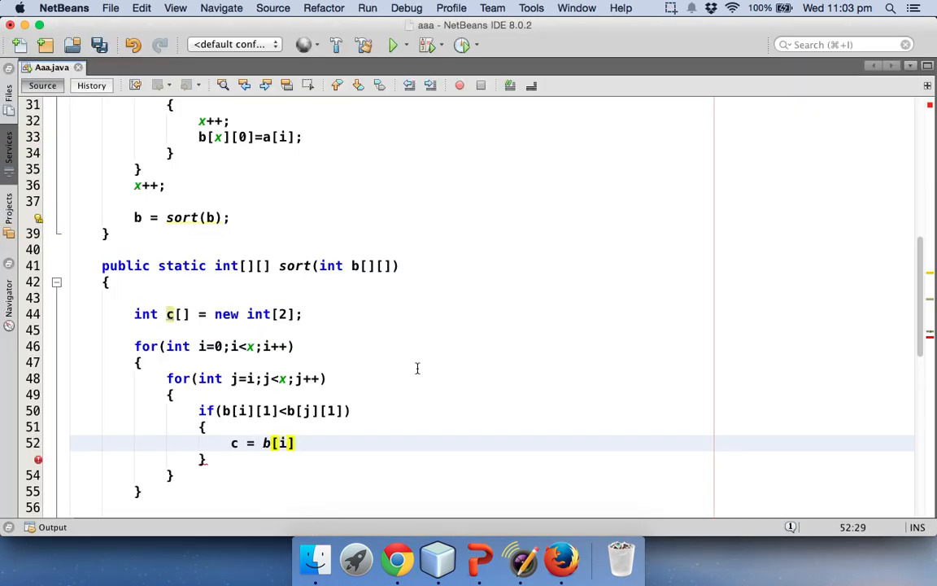
pyautogui.write(';')
pyautogui.write('b[i]=')
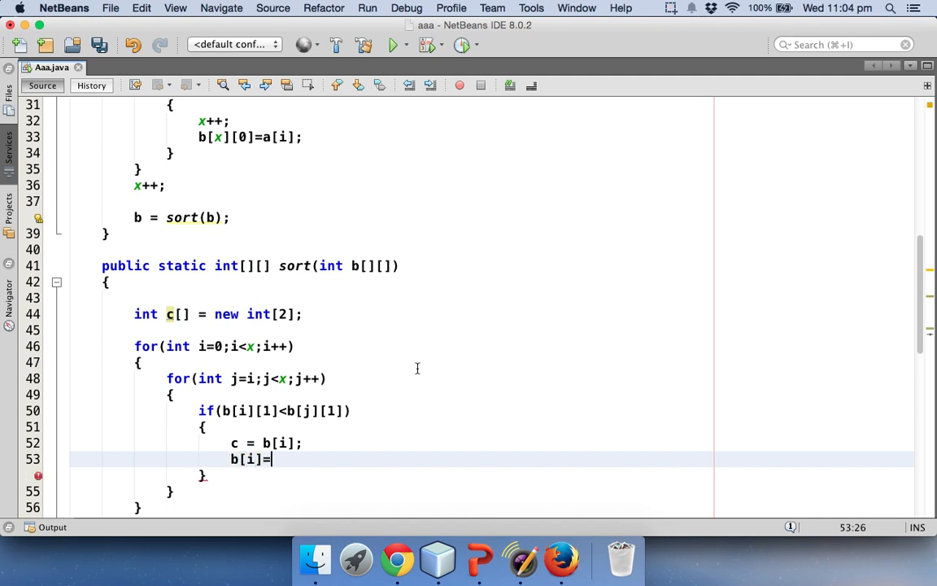
pyautogui.write('b[]')
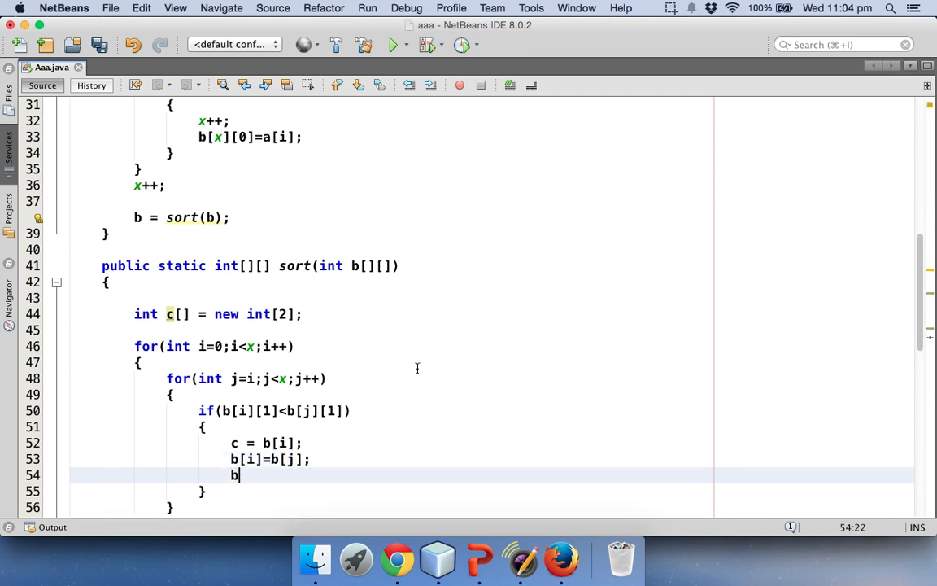
pyautogui.write('[j]=c;')
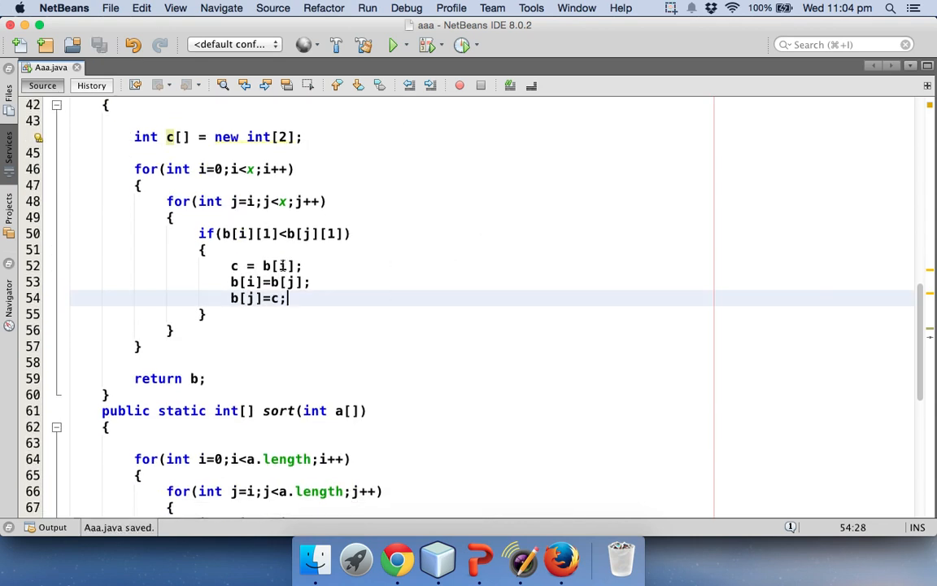
pyautogui.moveTo(144, 230)
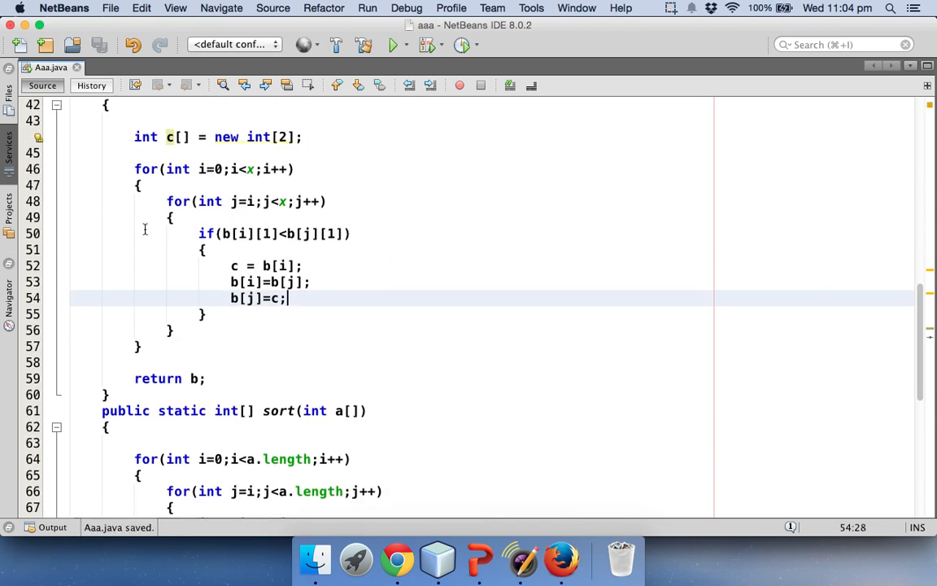
pyautogui.moveTo(469, 533)
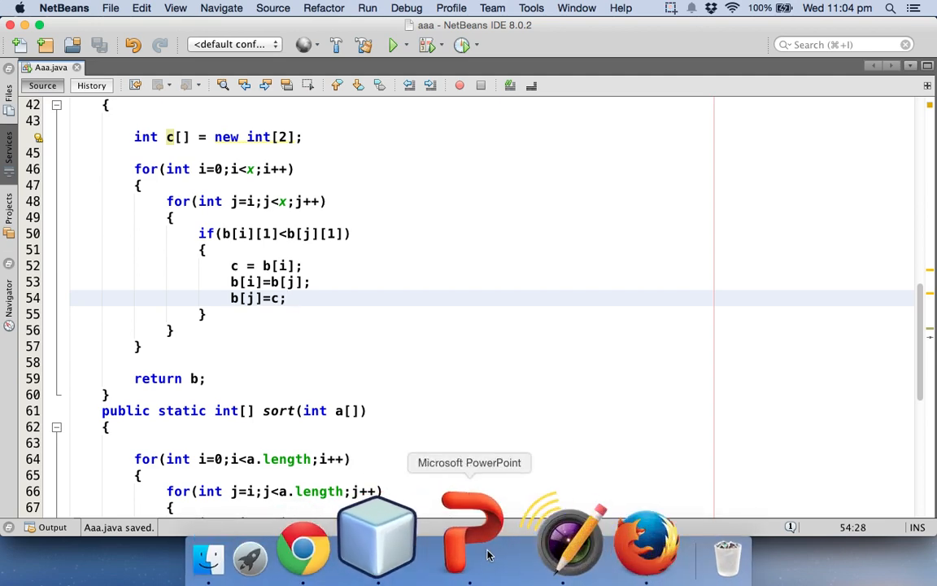
# Show slide 4 in PowerPoint and select the sorted pairs from '4 3' downward
pyautogui.click(472, 533)
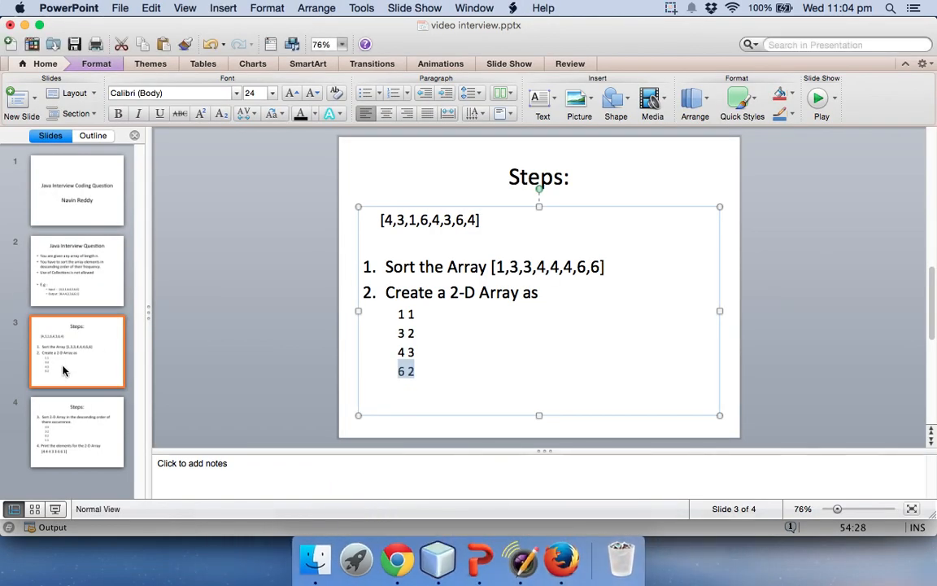
pyautogui.click(77, 431)
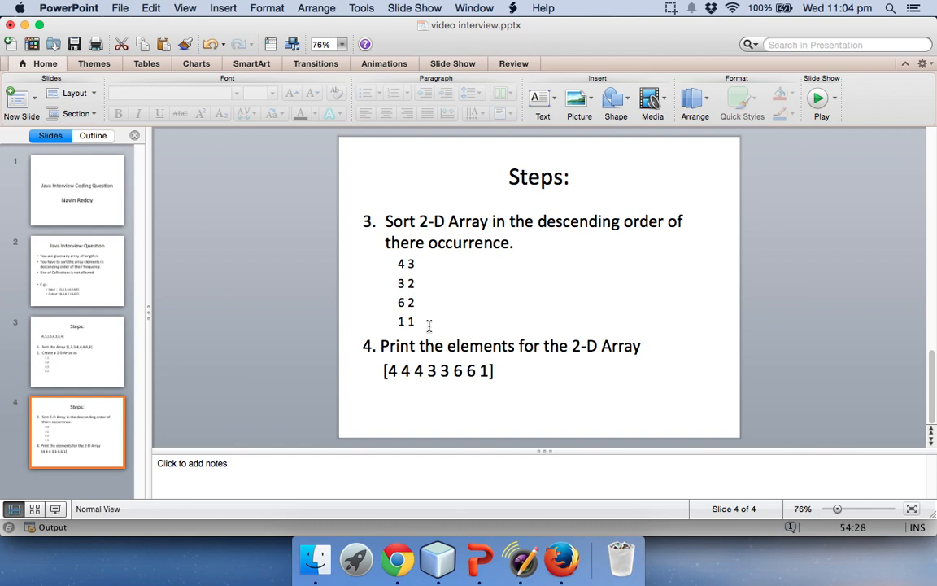
pyautogui.moveTo(398, 263); pyautogui.dragTo(414, 328)
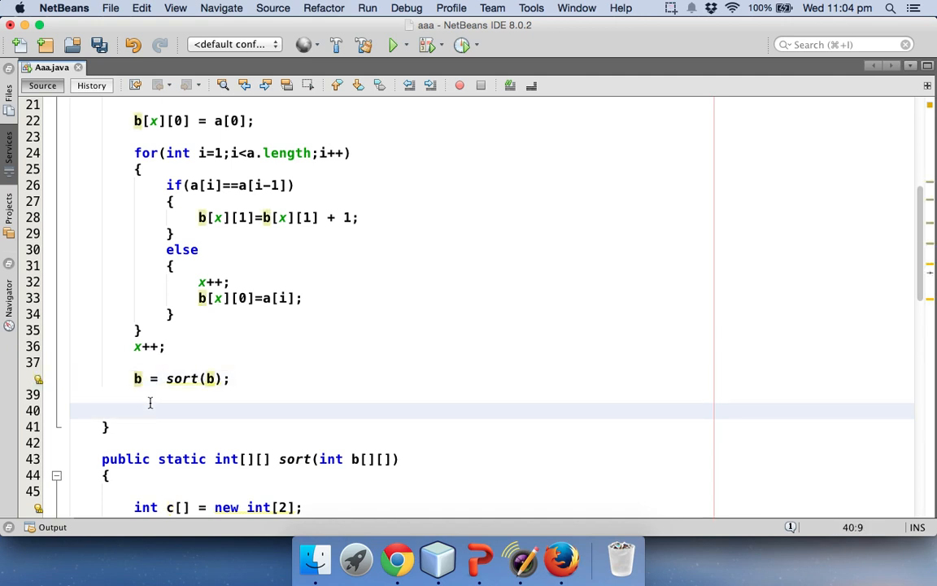
# Add an outer loop for(int i=0; i<x; i++) below b = sort(b)
pyautogui.write('for')
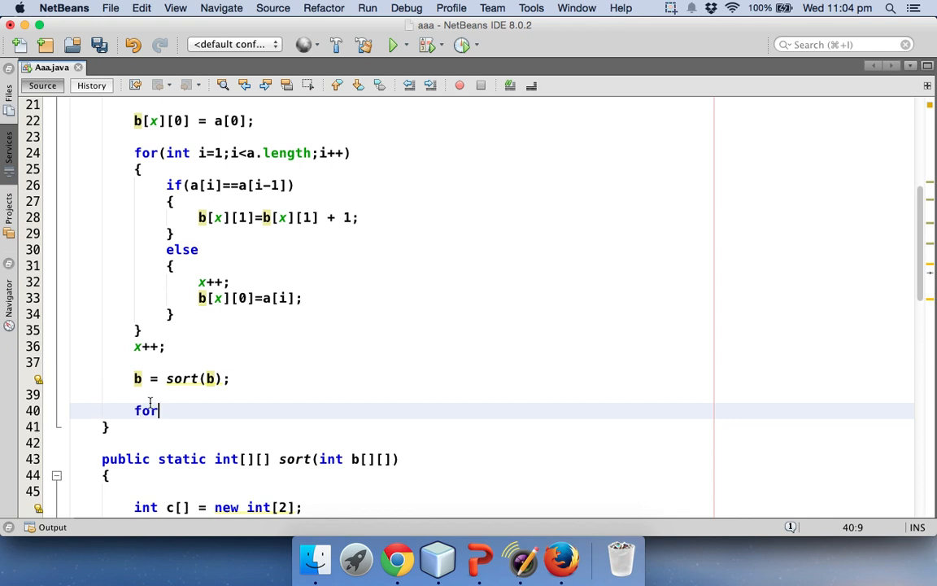
pyautogui.write('(int i=')
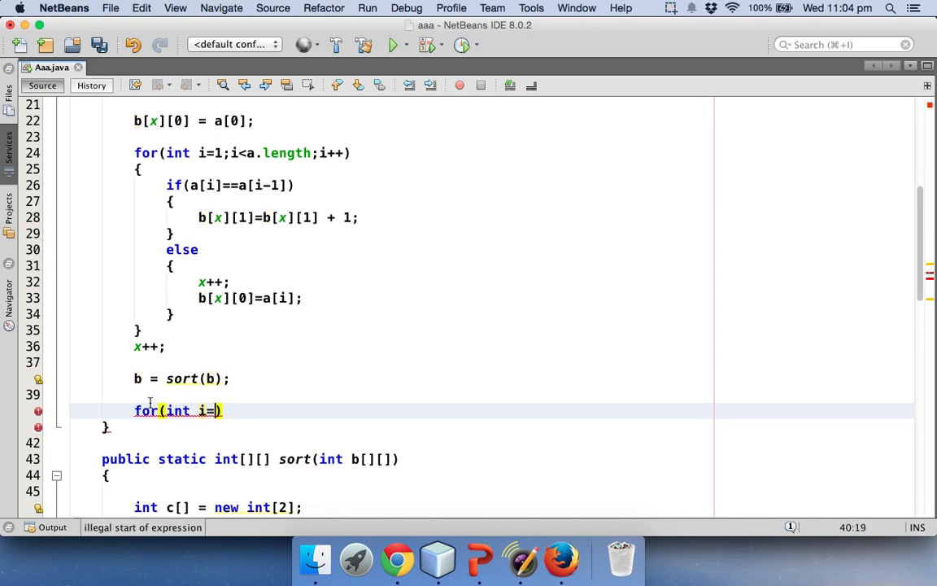
pyautogui.write('0;i<')
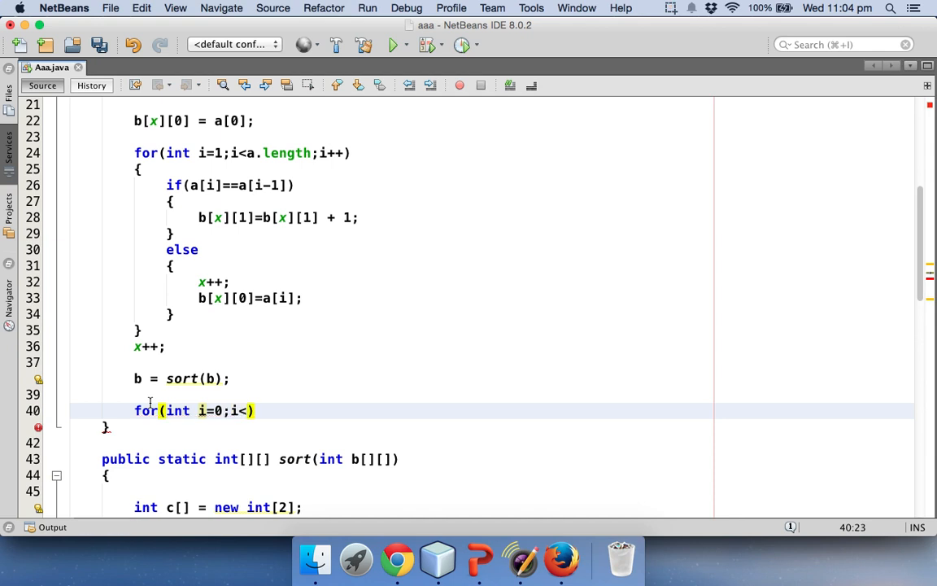
pyautogui.write('x')
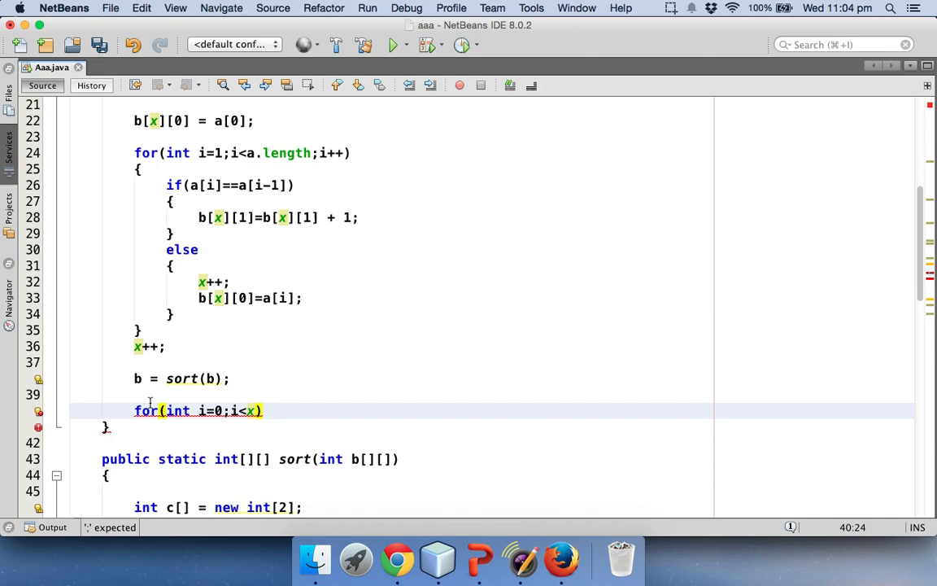
pyautogui.write(';i++)')
pyautogui.write('for')
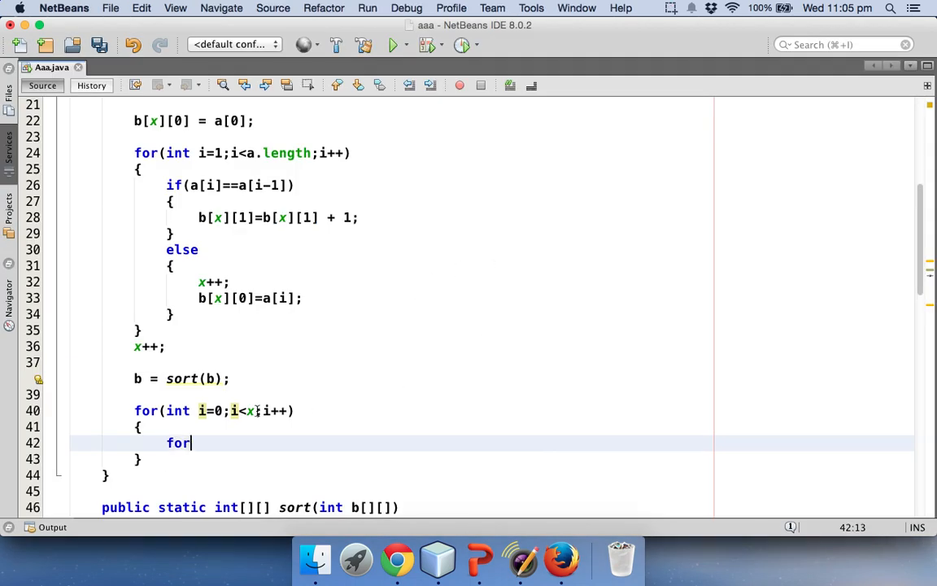
# Nest an inner loop with j running from 0 up to b[i][1]
pyautogui.write('()')
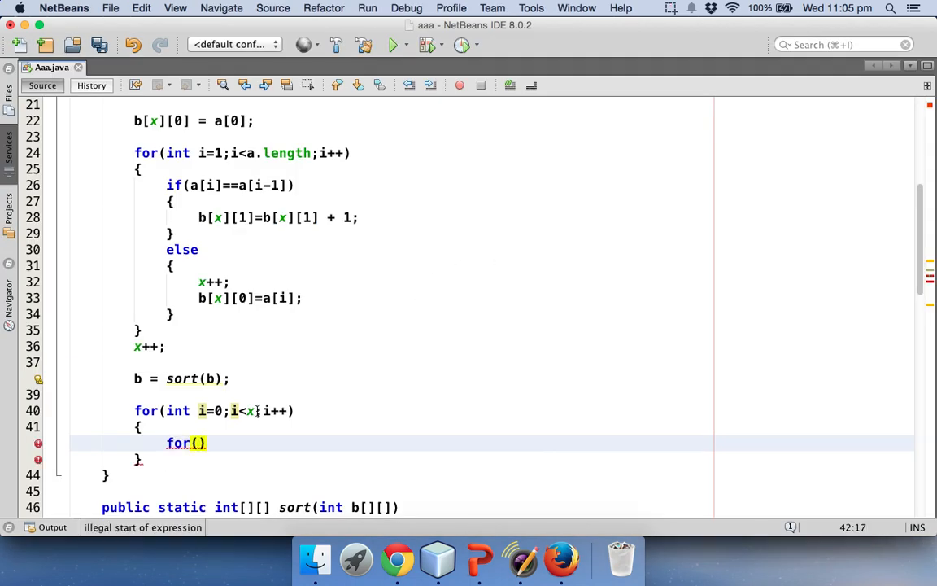
pyautogui.write('int')
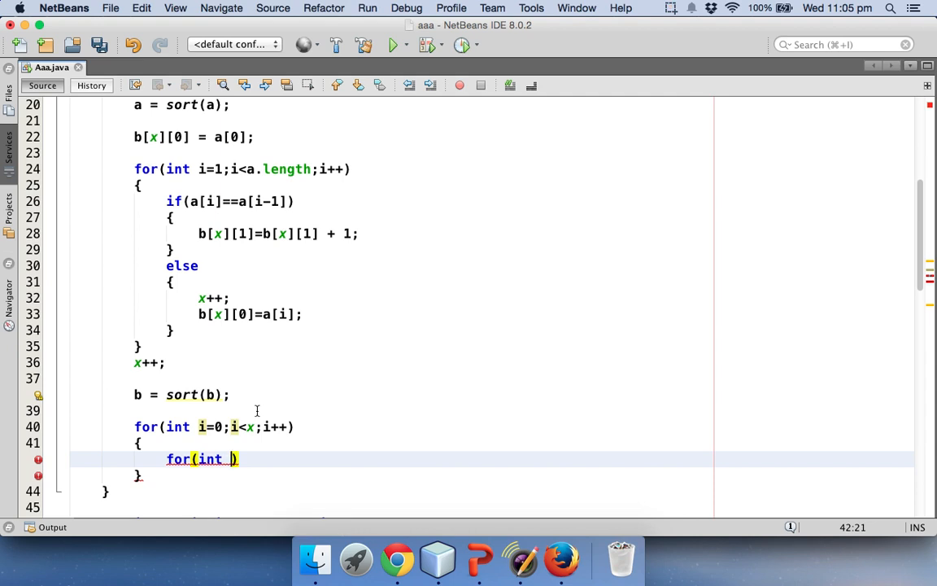
pyautogui.write('j=')
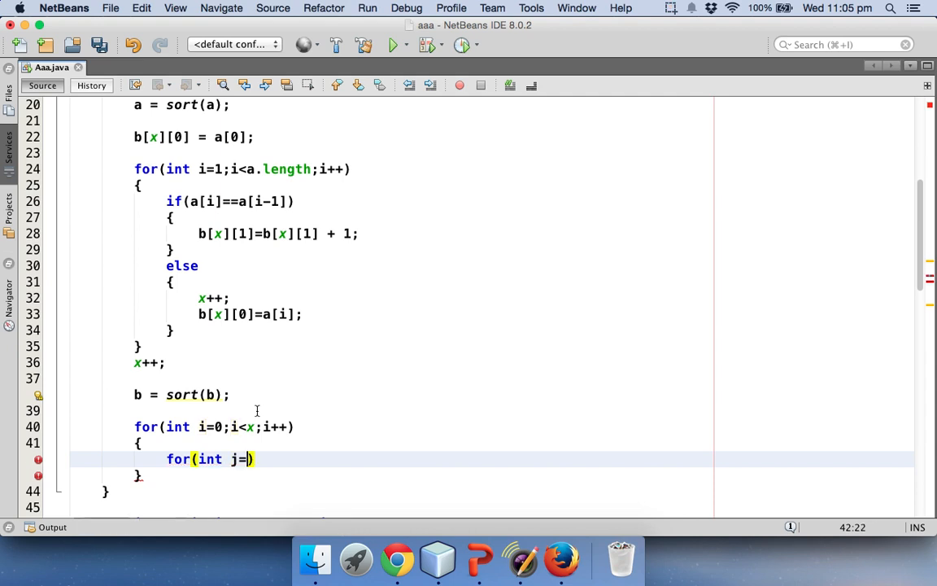
pyautogui.write('0')
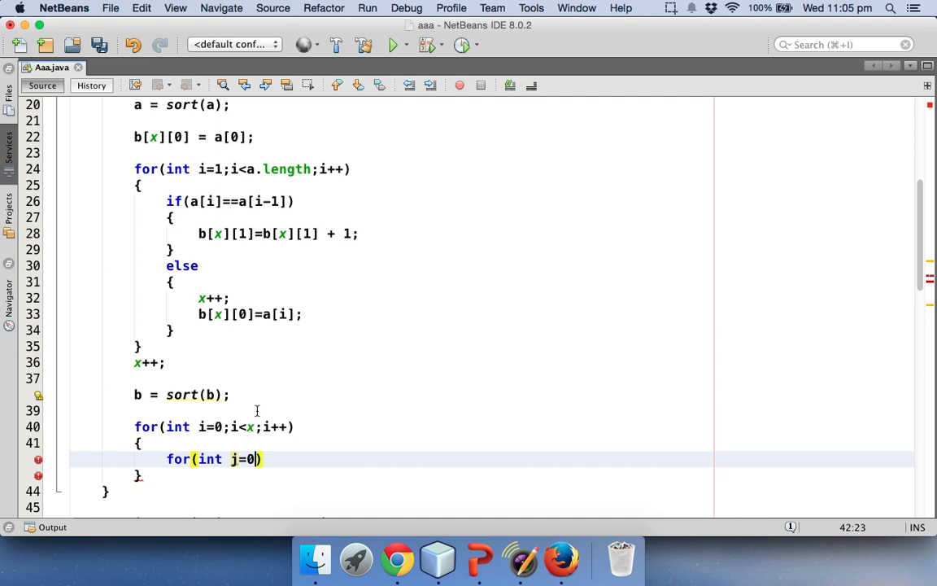
pyautogui.write(';j<')
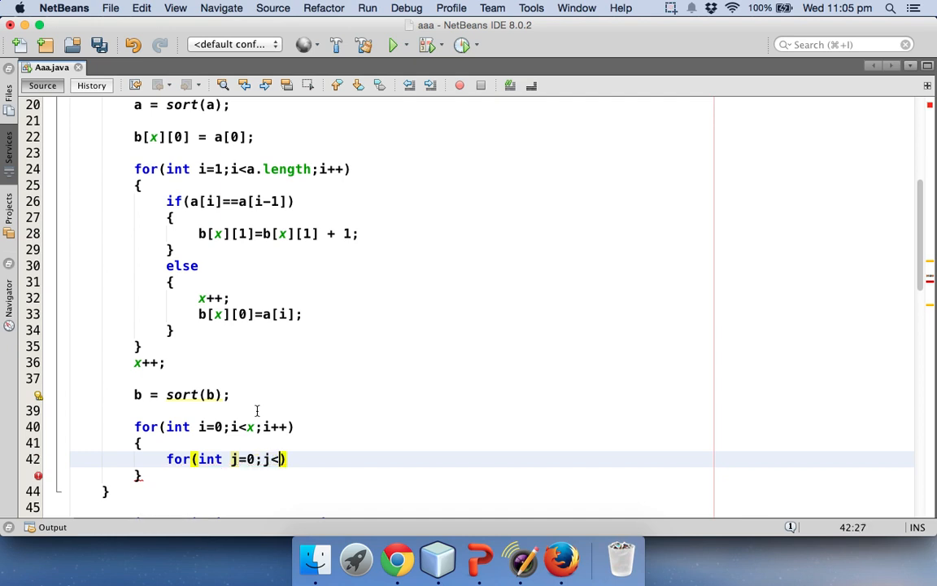
pyautogui.write('=b[]')
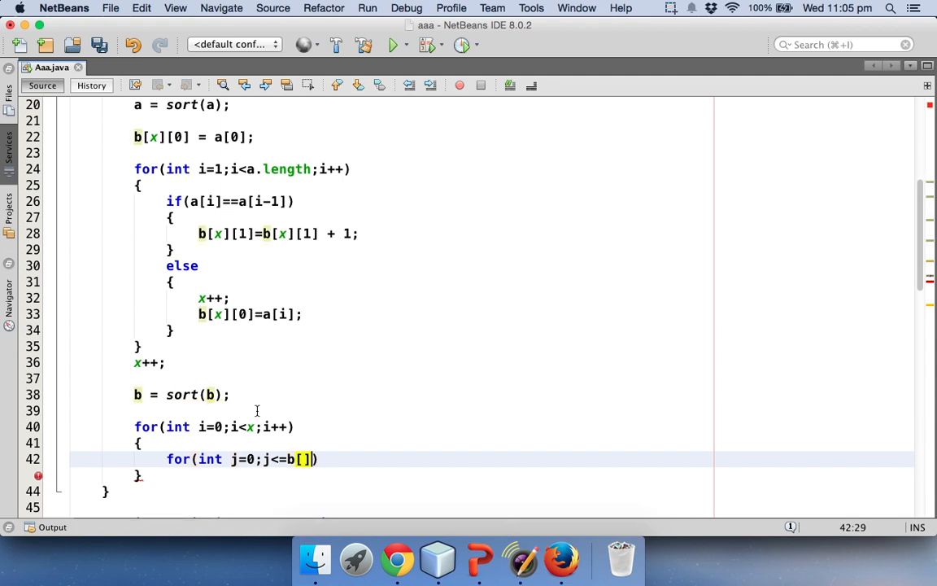
pyautogui.write('[]')
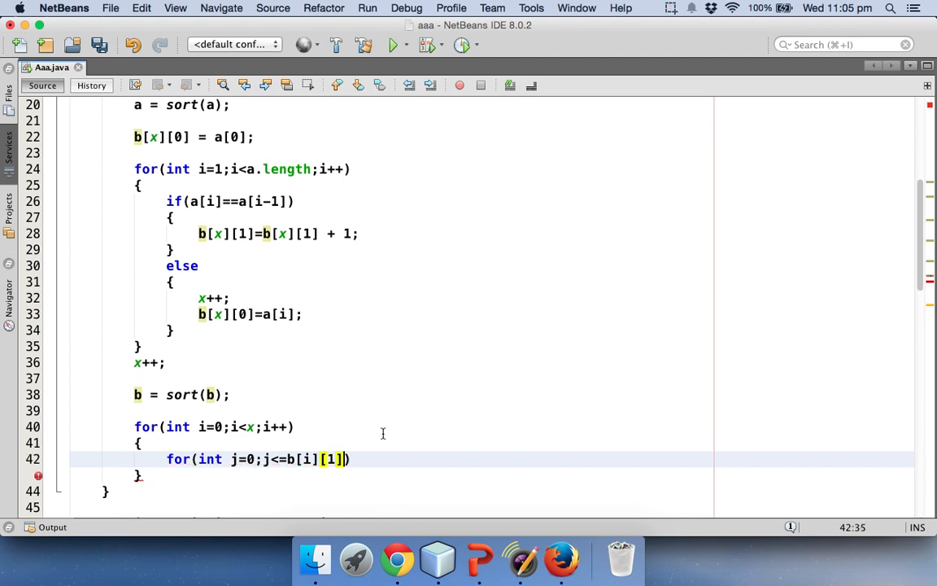
pyautogui.write(';j++)')
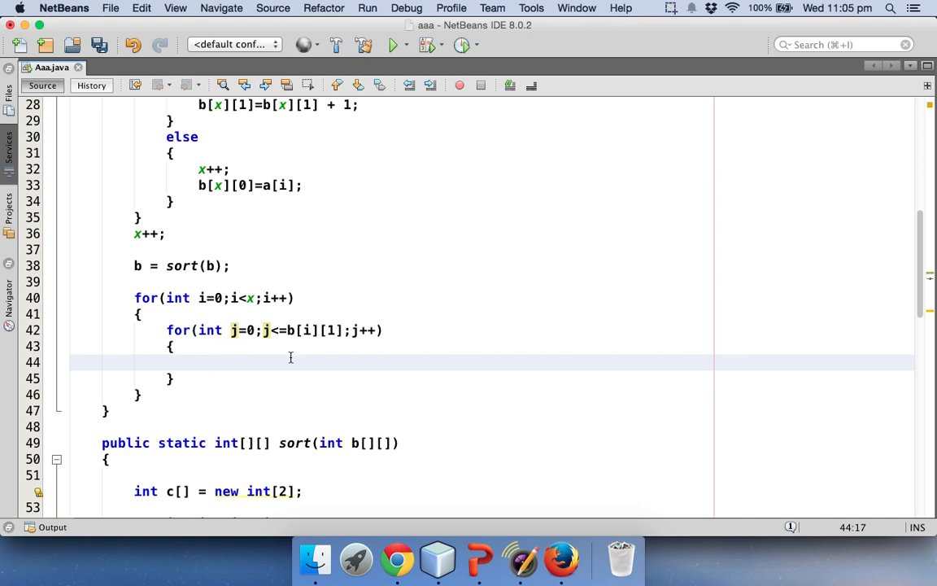
# Print " " + b[i][0] inside the loops, then add System.out.println("")
pyautogui.write('System.out.println("");')
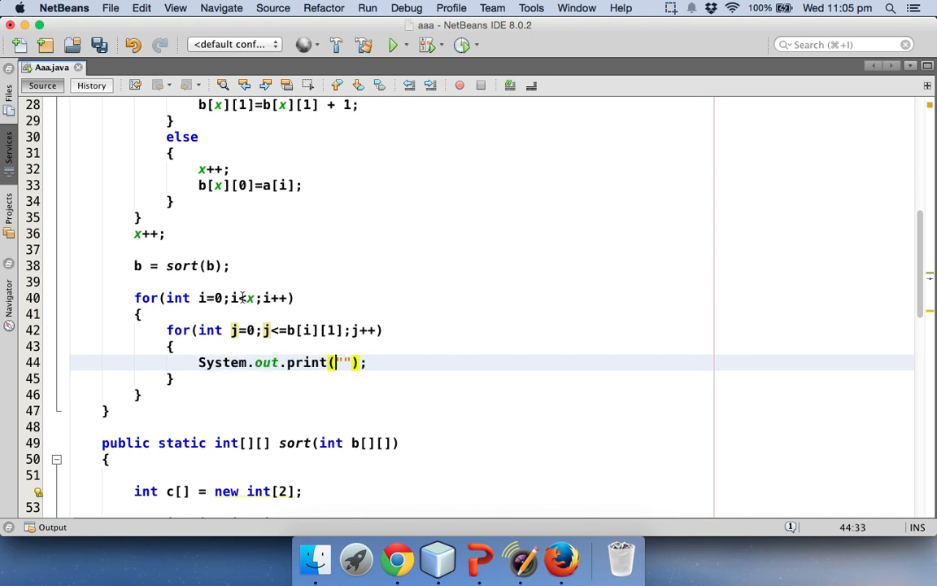
pyautogui.write('" "')
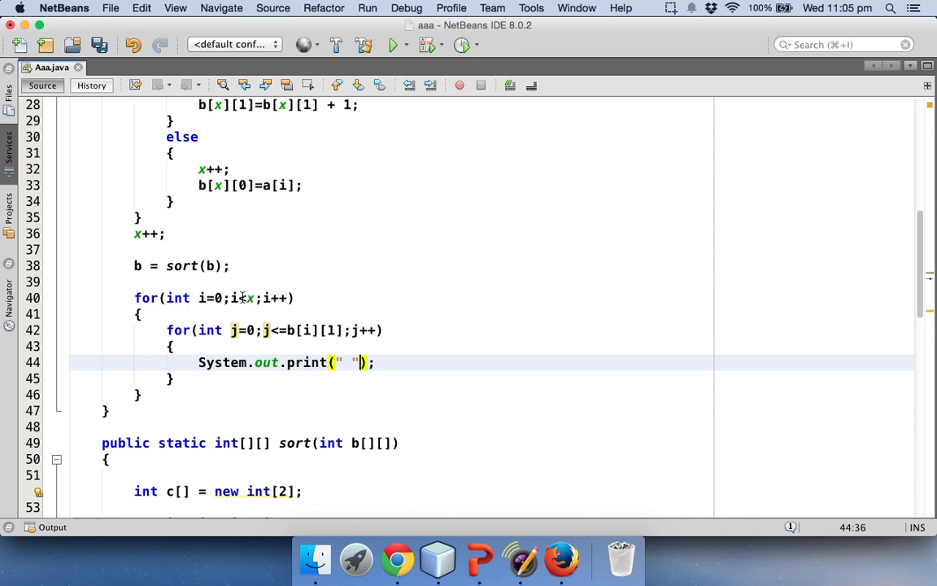
pyautogui.write('+ b[i][')
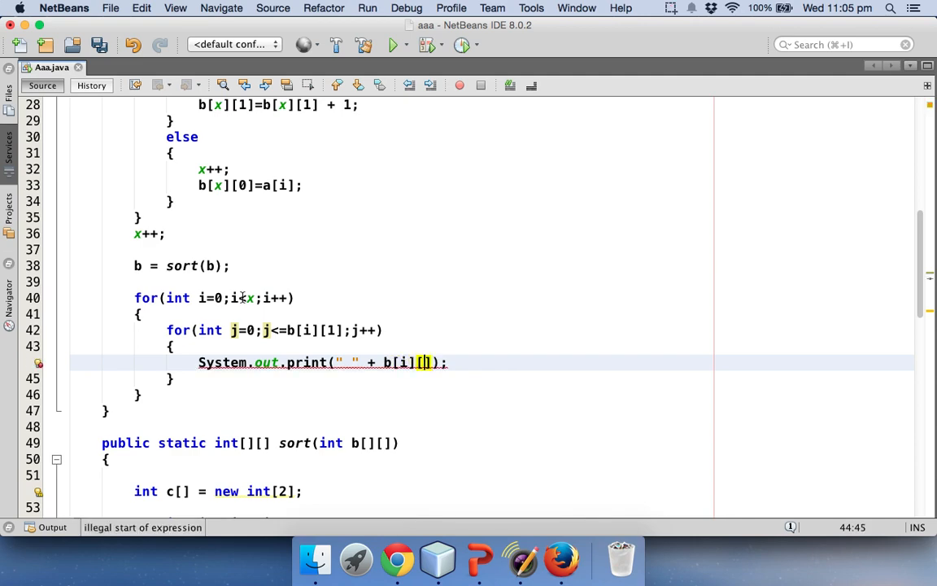
pyautogui.write('0')
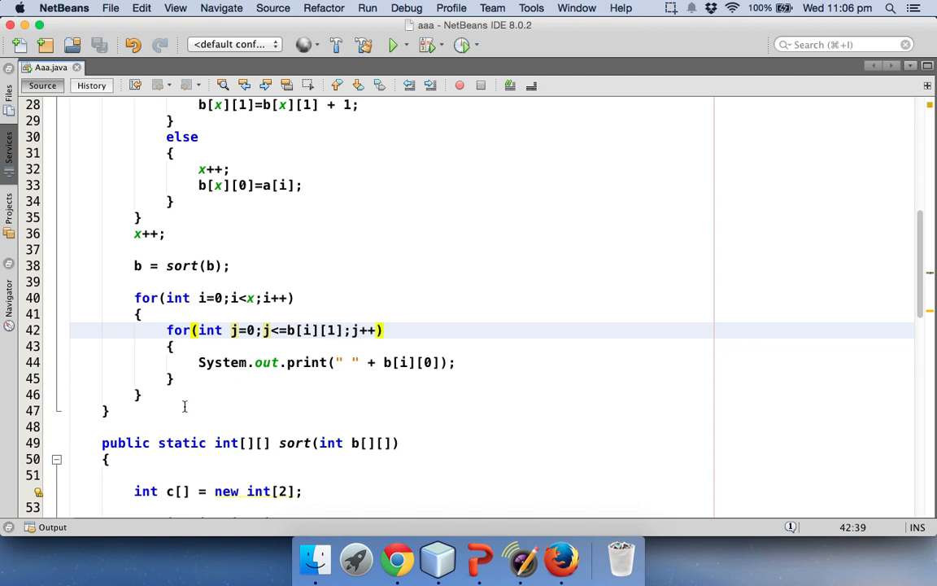
pyautogui.write('sotu')
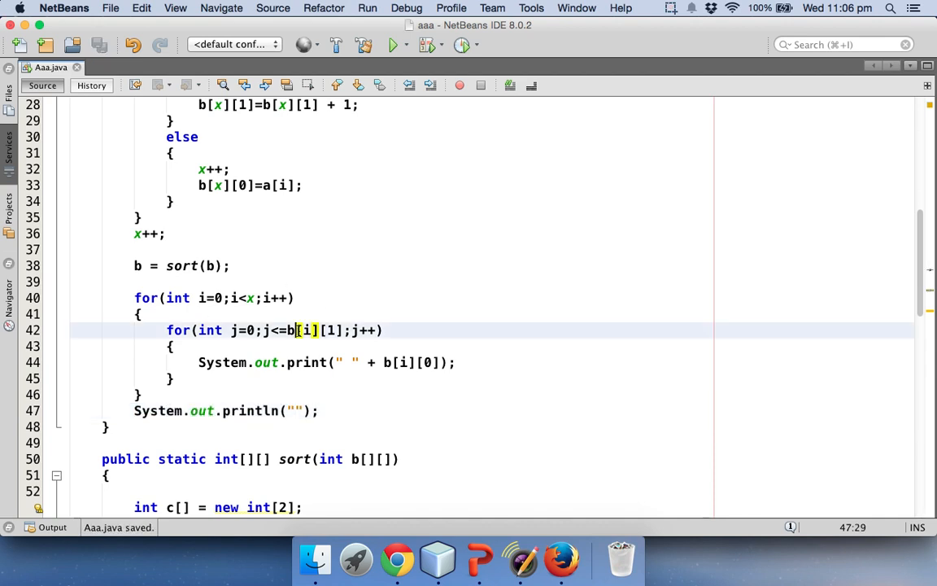
# Run the project and confirm the output 4 4 4 3 3 6 6 1 with a successful build
pyautogui.scroll(3)
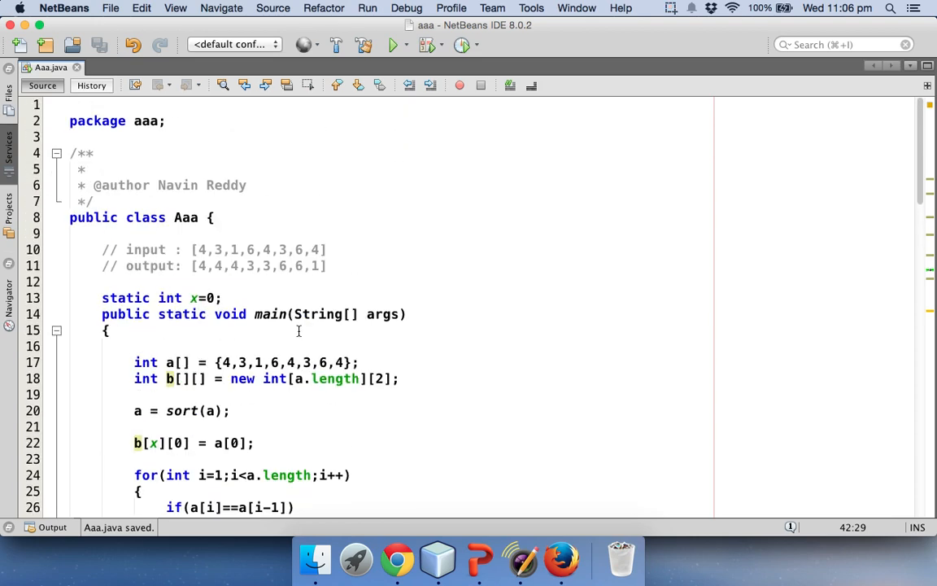
pyautogui.scroll(-3)
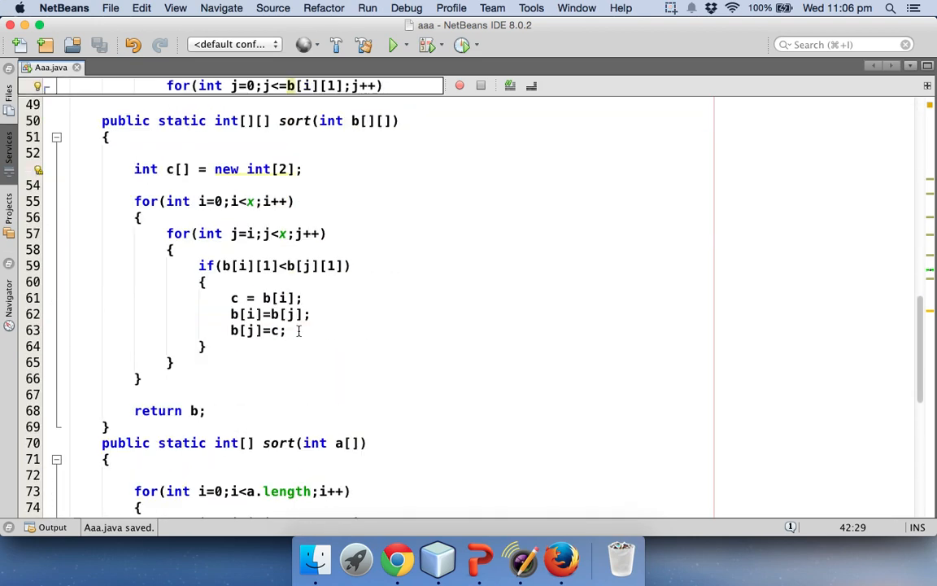
pyautogui.click(395, 44)
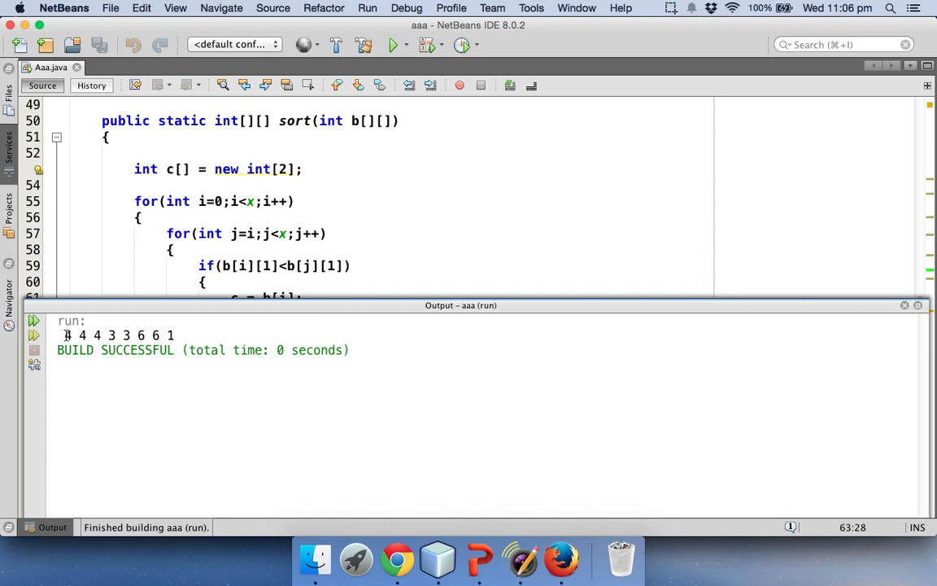
pyautogui.doubleClick(126, 335)
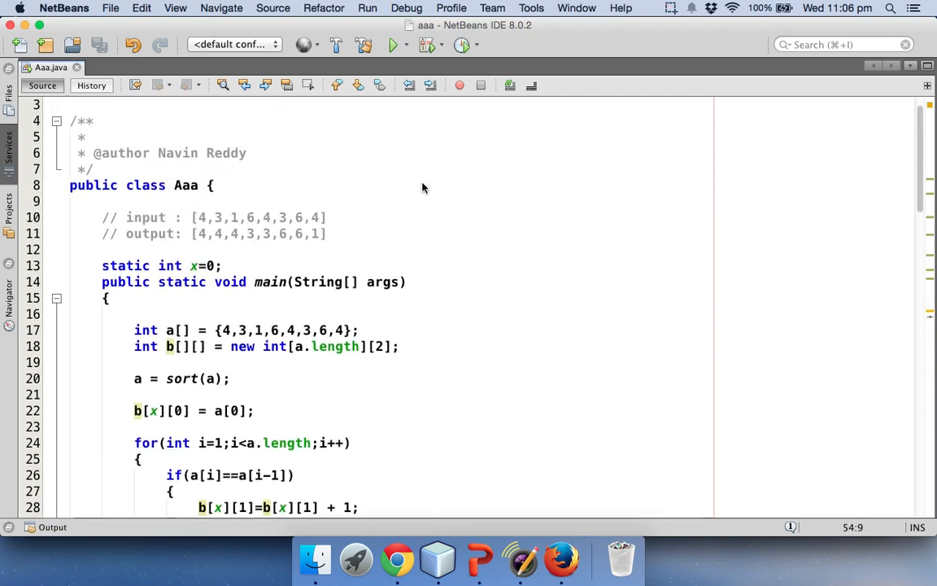
pyautogui.scroll(-3)
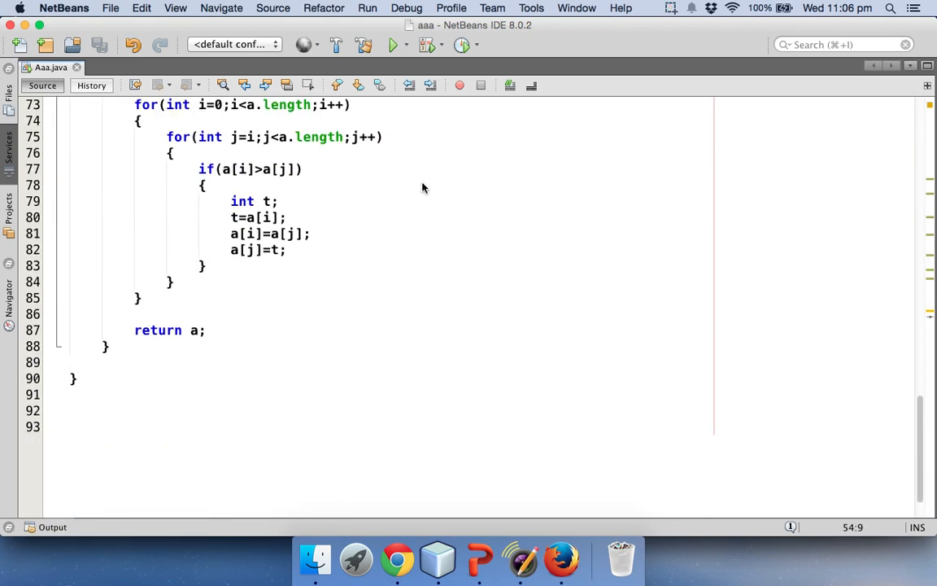
pyautogui.scroll(3)
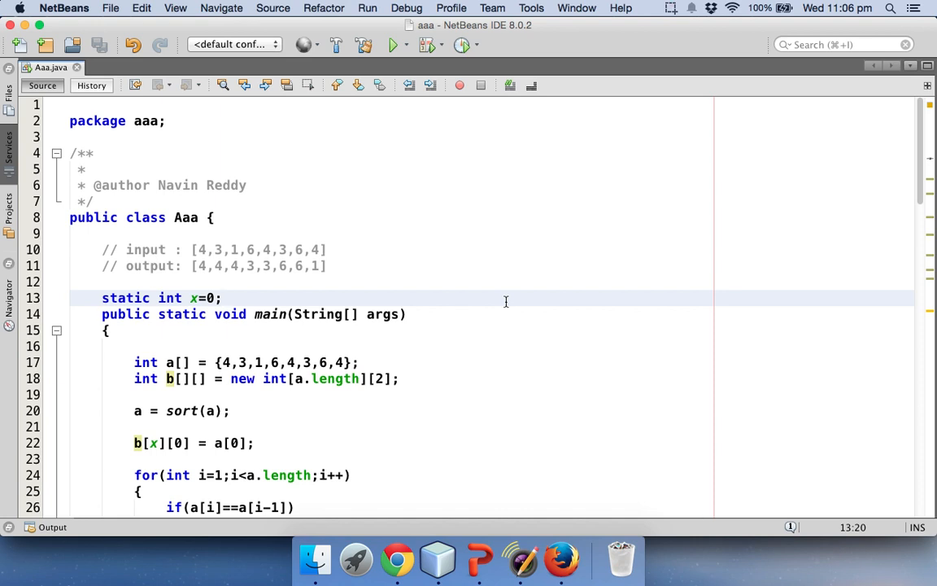
pyautogui.click(222, 298)
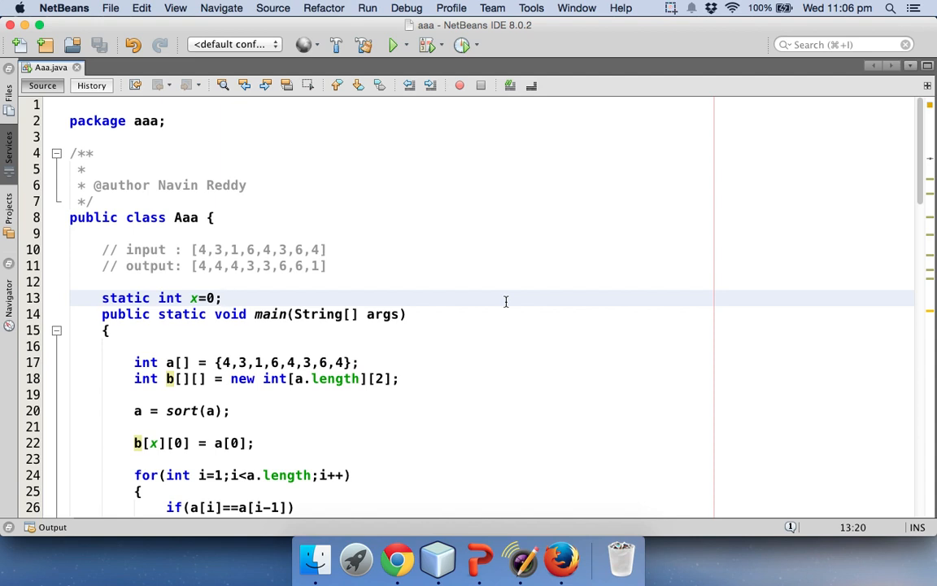
pyautogui.click(222, 298)
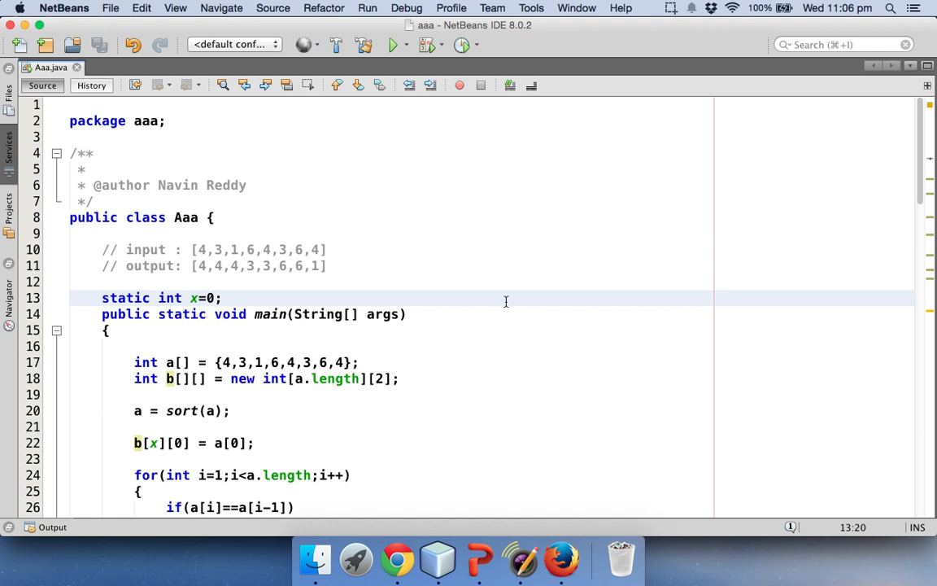
pyautogui.click(222, 298)
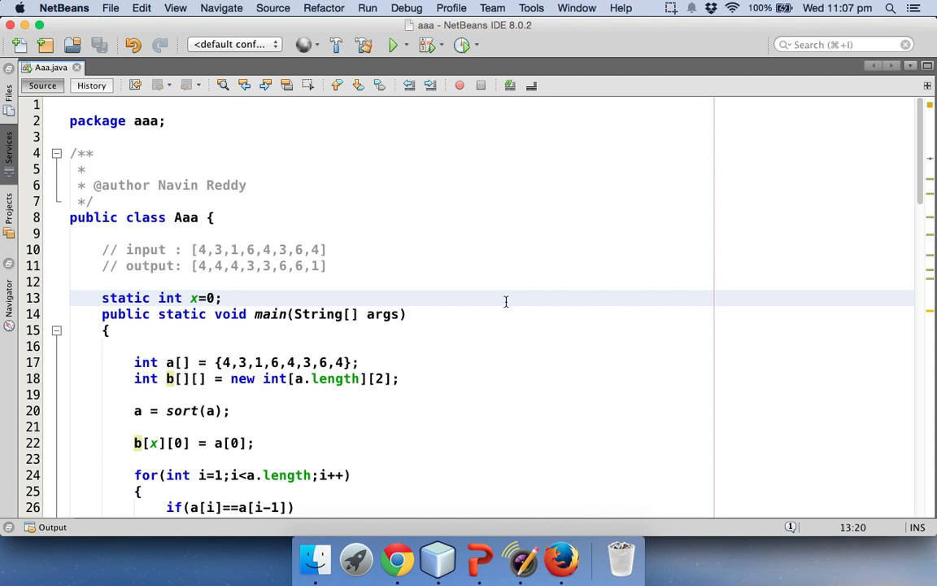
pyautogui.click(222, 298)
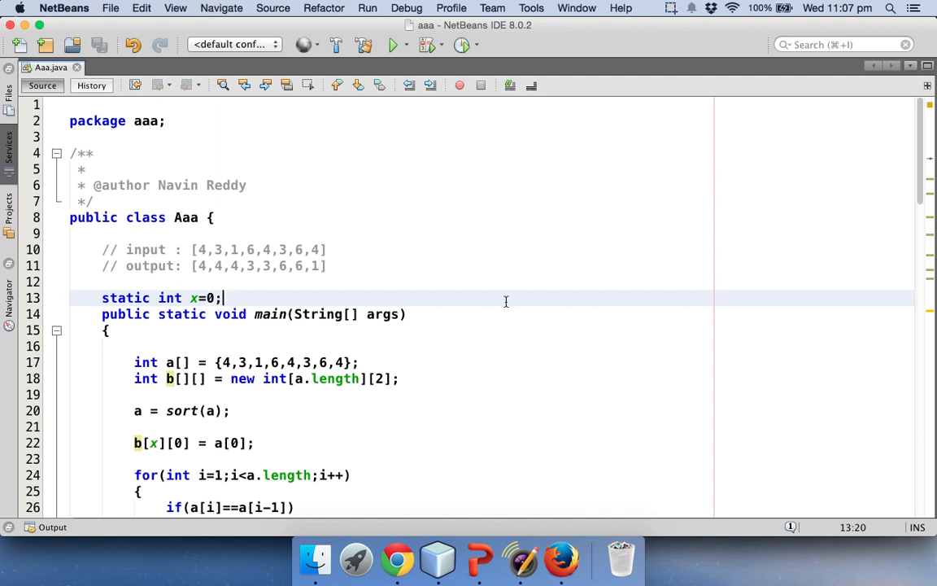